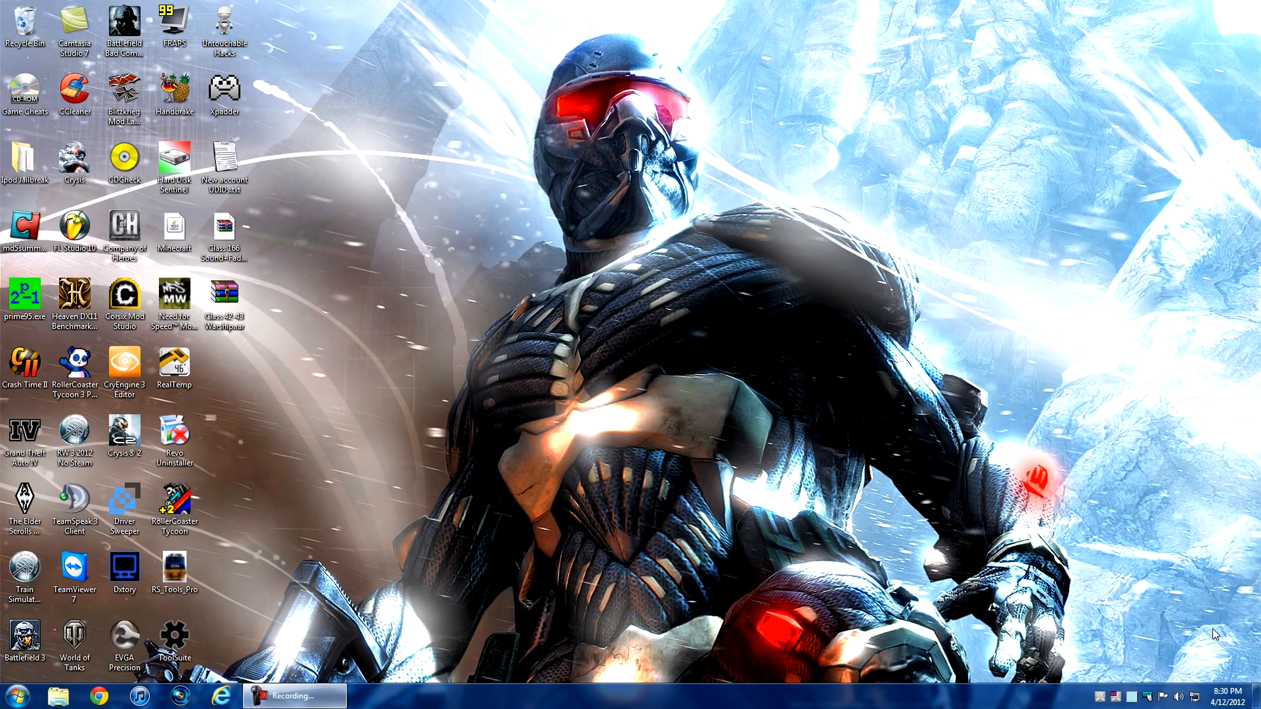
mouse_move(675, 456)
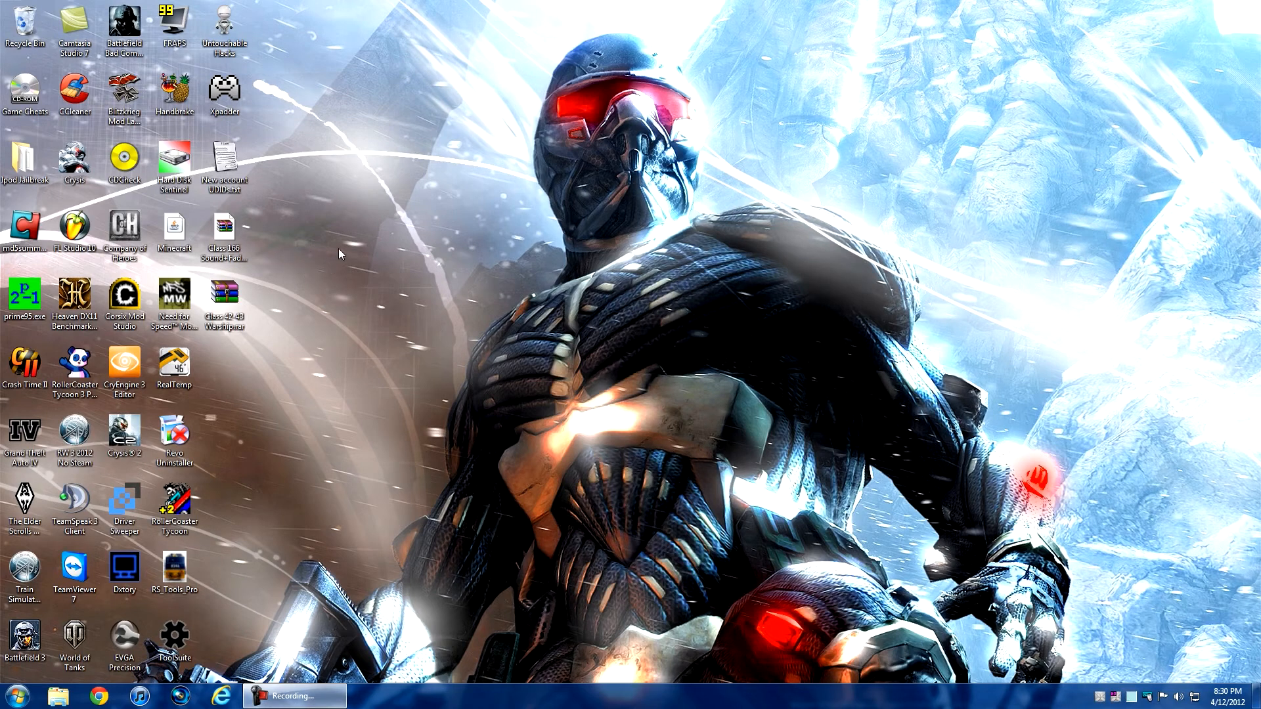
mouse_move(291, 284)
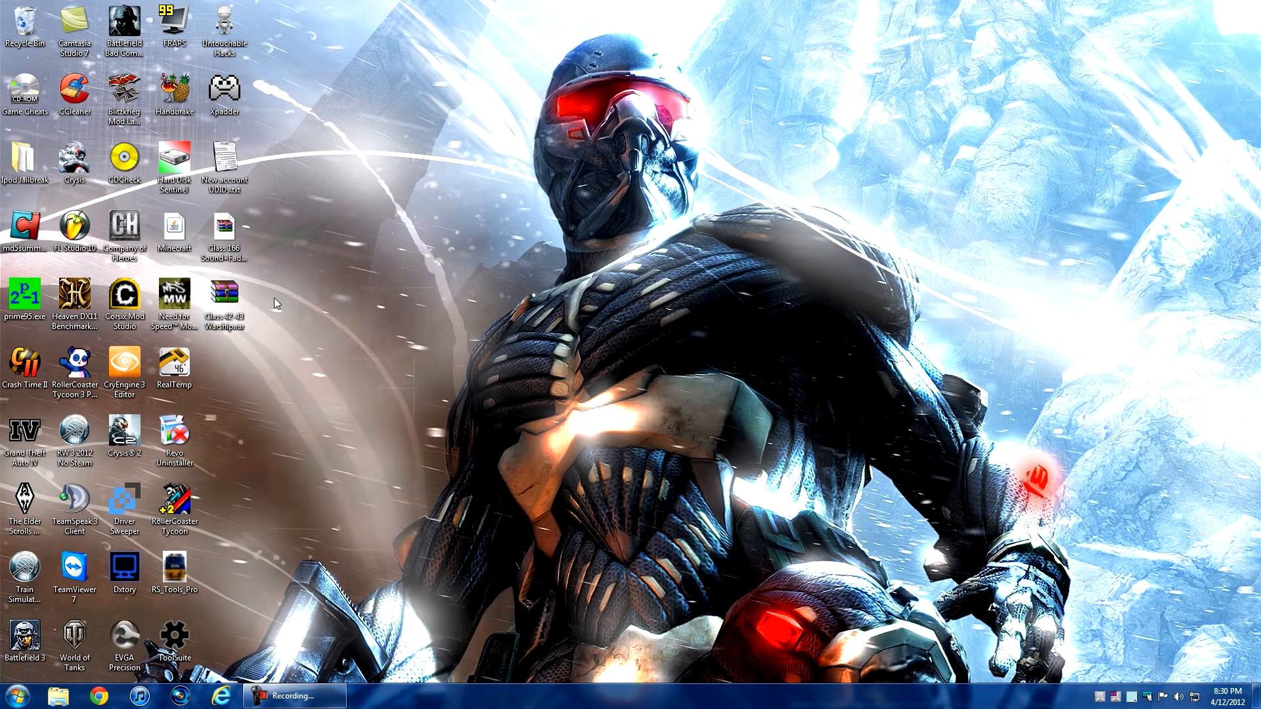
- View the Class 42-43 Warship.rar archive's Assets and Content folders, then close it
double_click(224, 292)
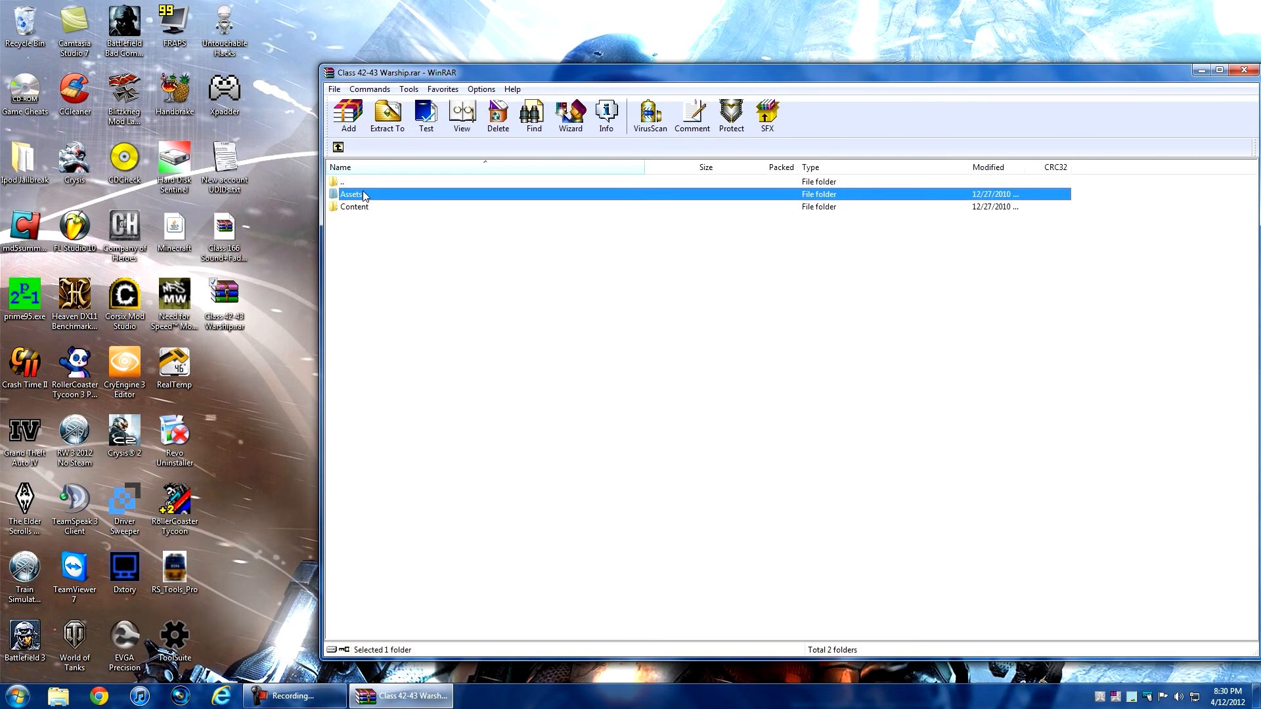
mouse_move(354, 220)
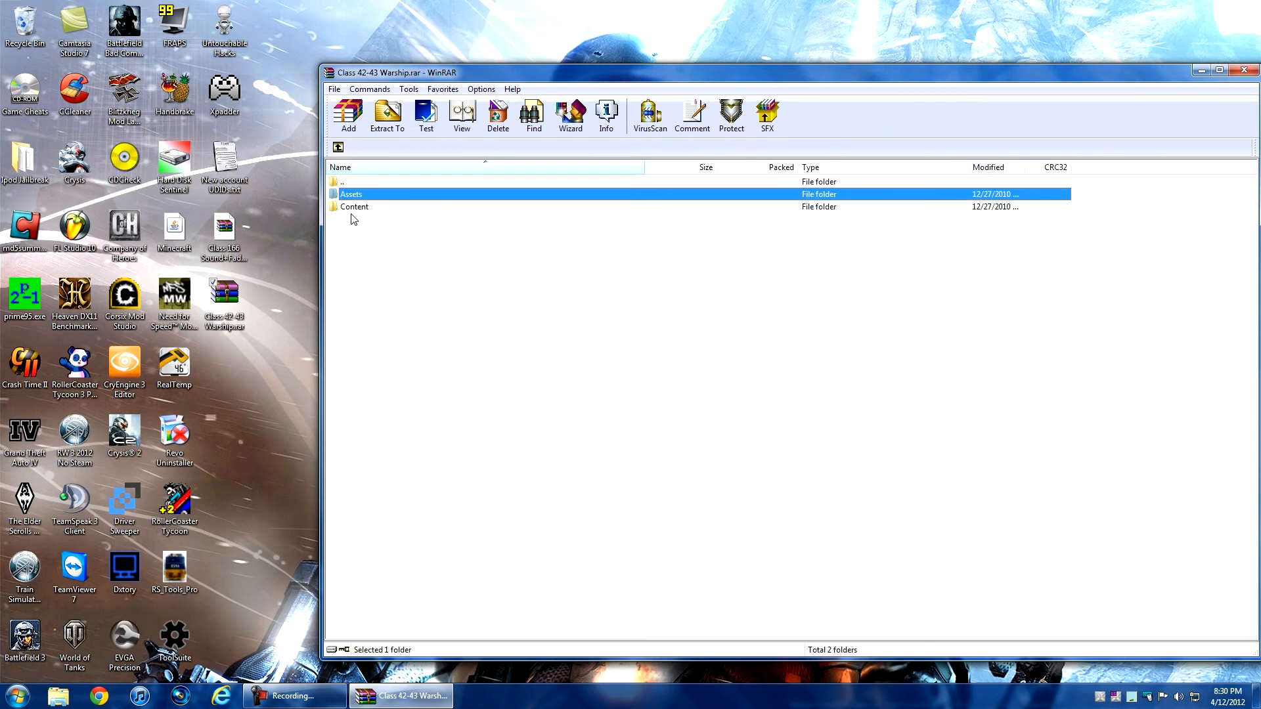
mouse_move(349, 195)
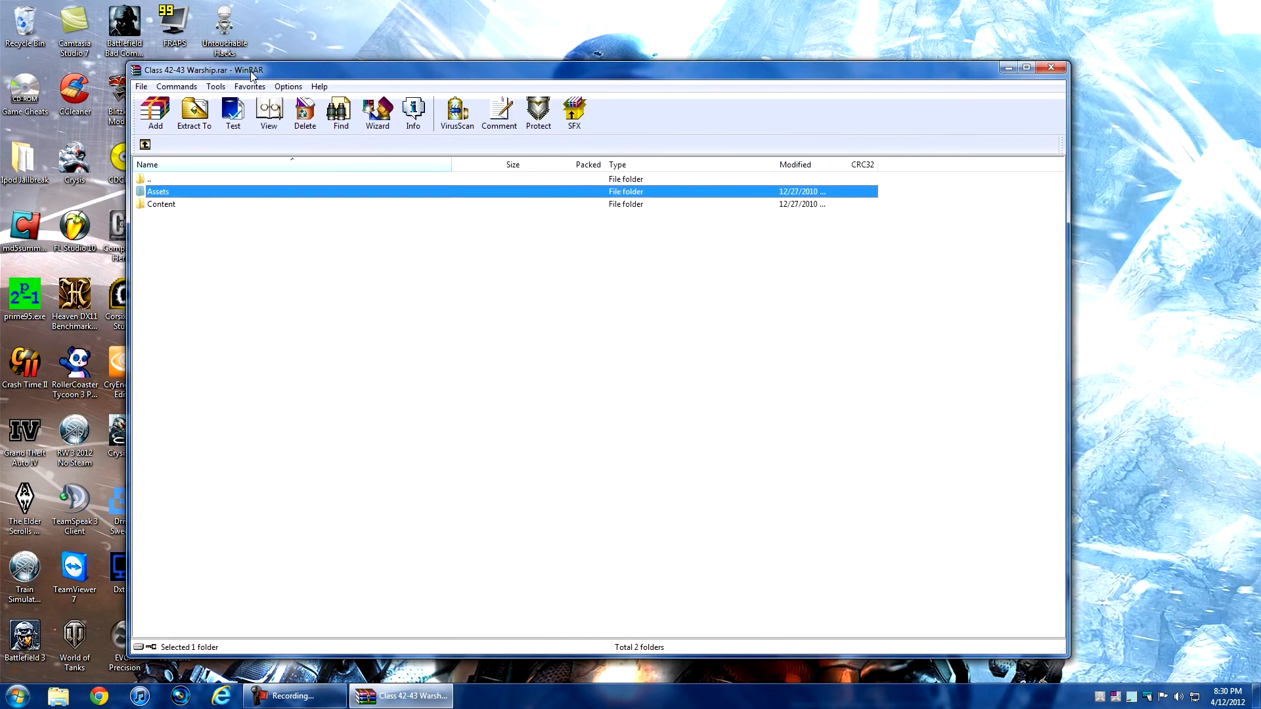
left_click(1051, 67)
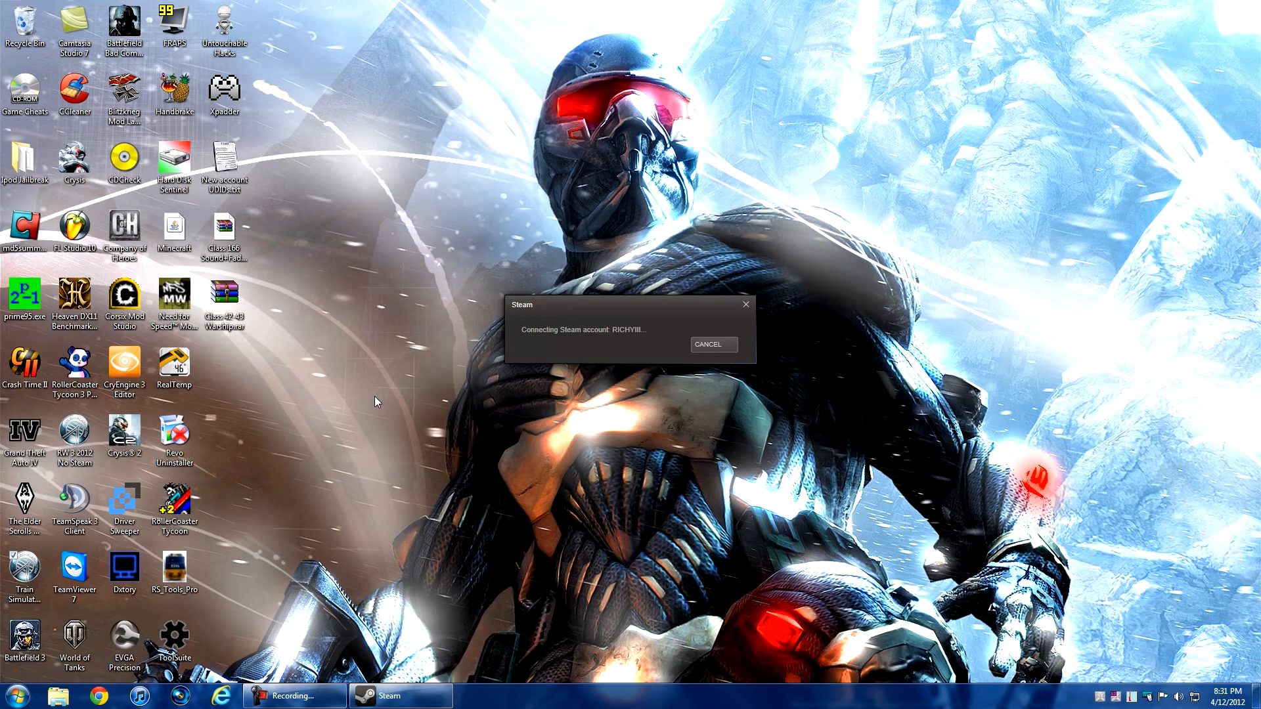
- Switch the Train Simulator 2012 launcher from the news page to the Package Manager page
left_click(714, 344)
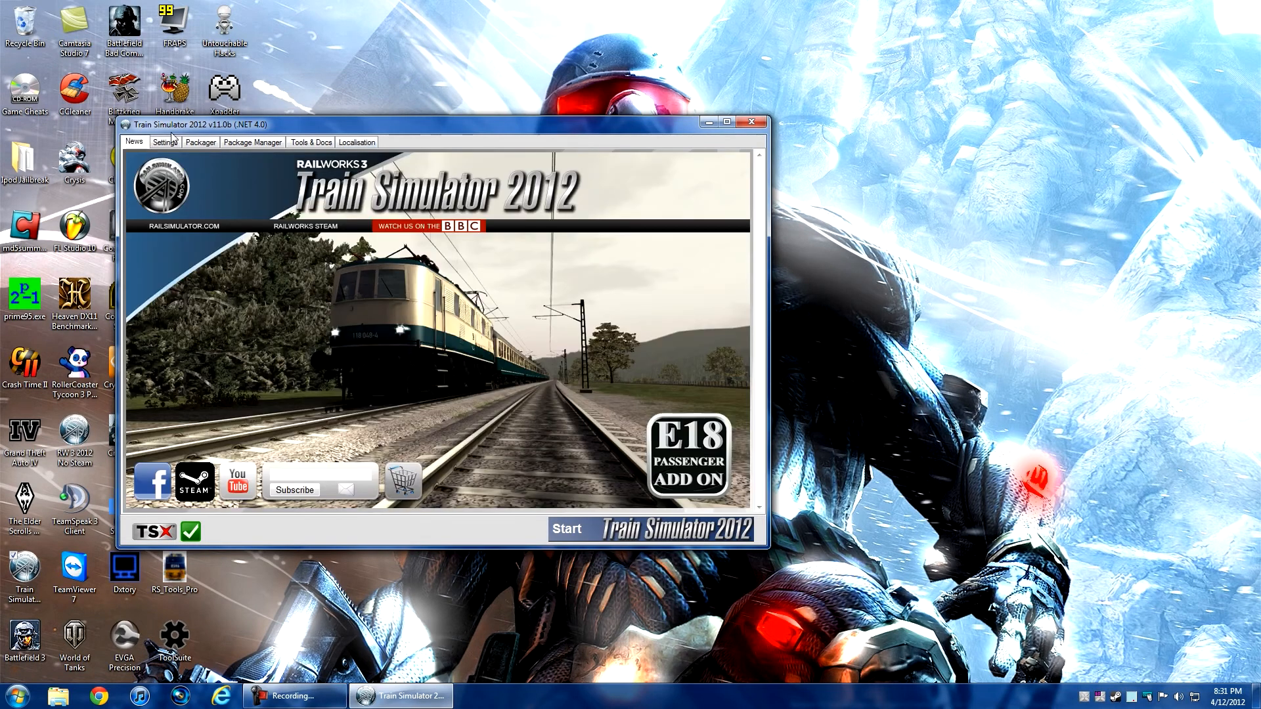
mouse_move(279, 59)
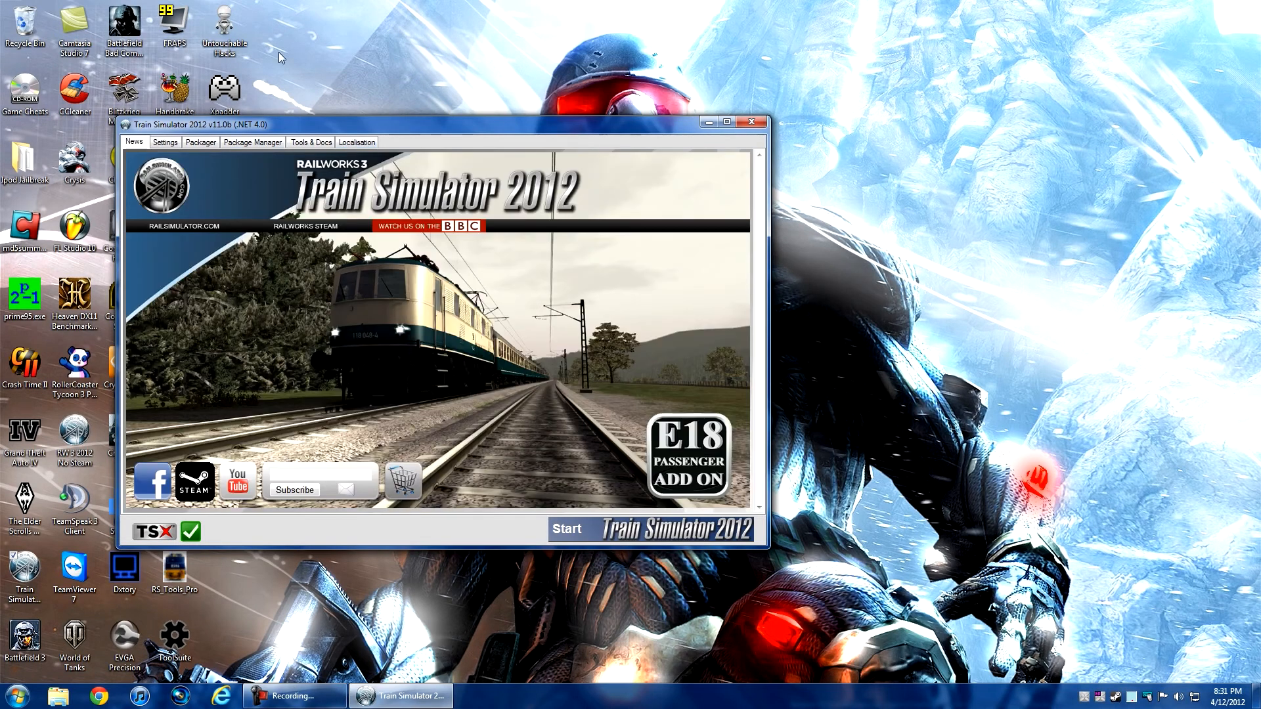
mouse_move(378, 118)
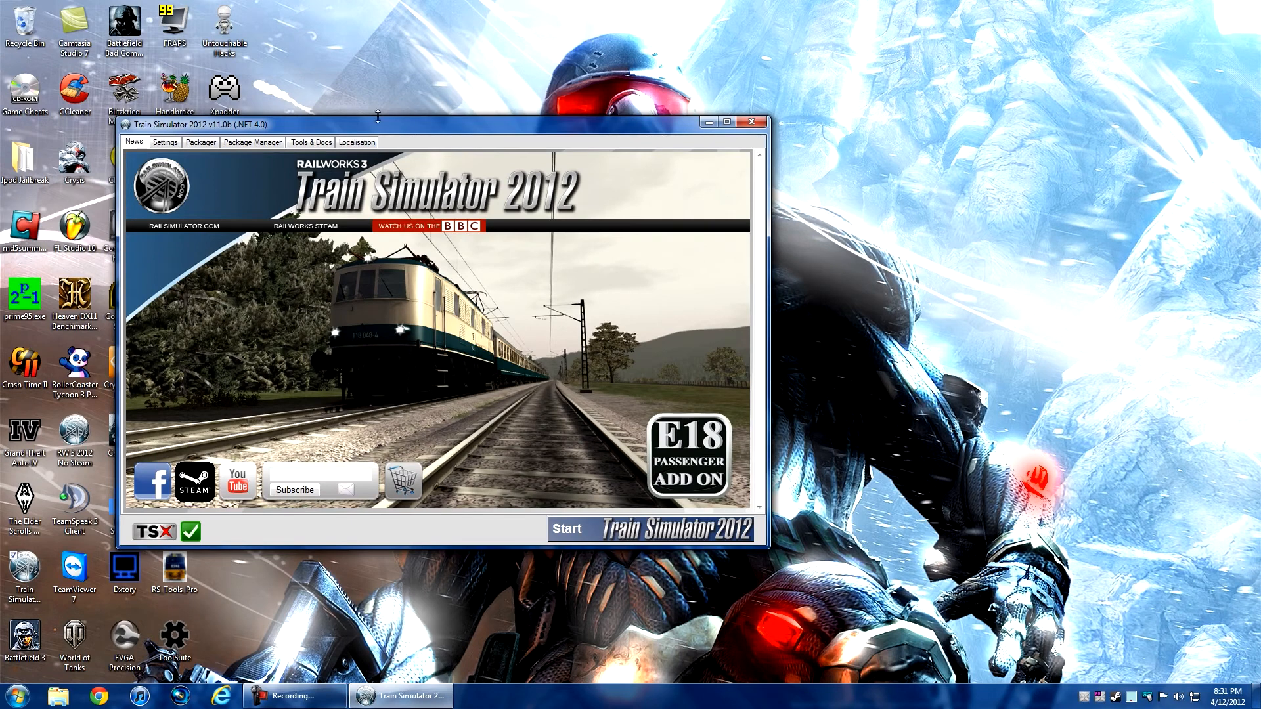
left_click(252, 142)
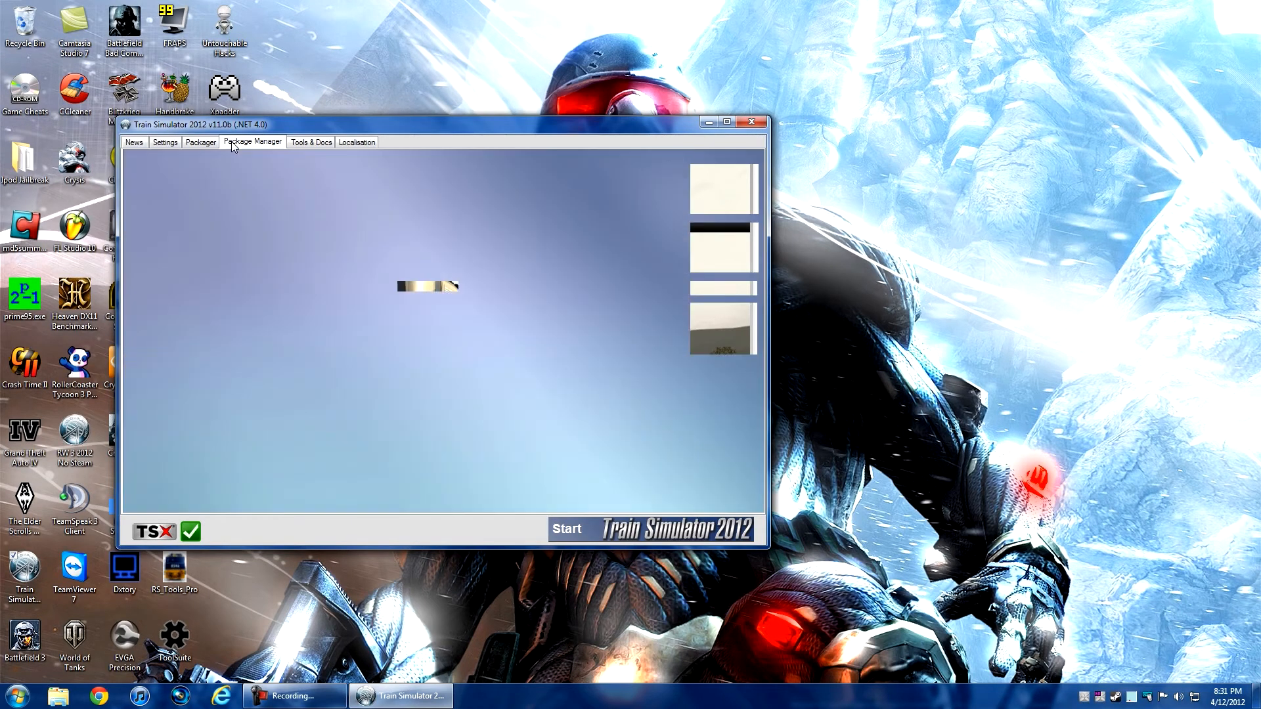
left_click(253, 142)
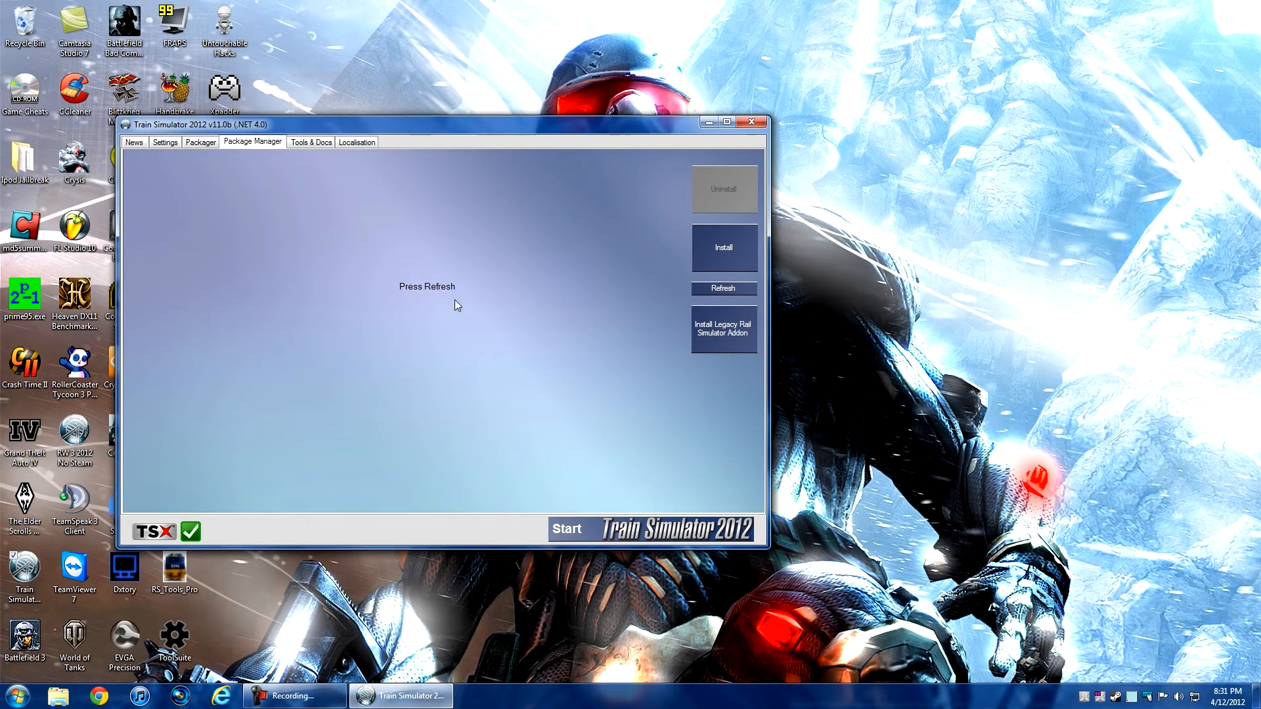
mouse_move(658, 302)
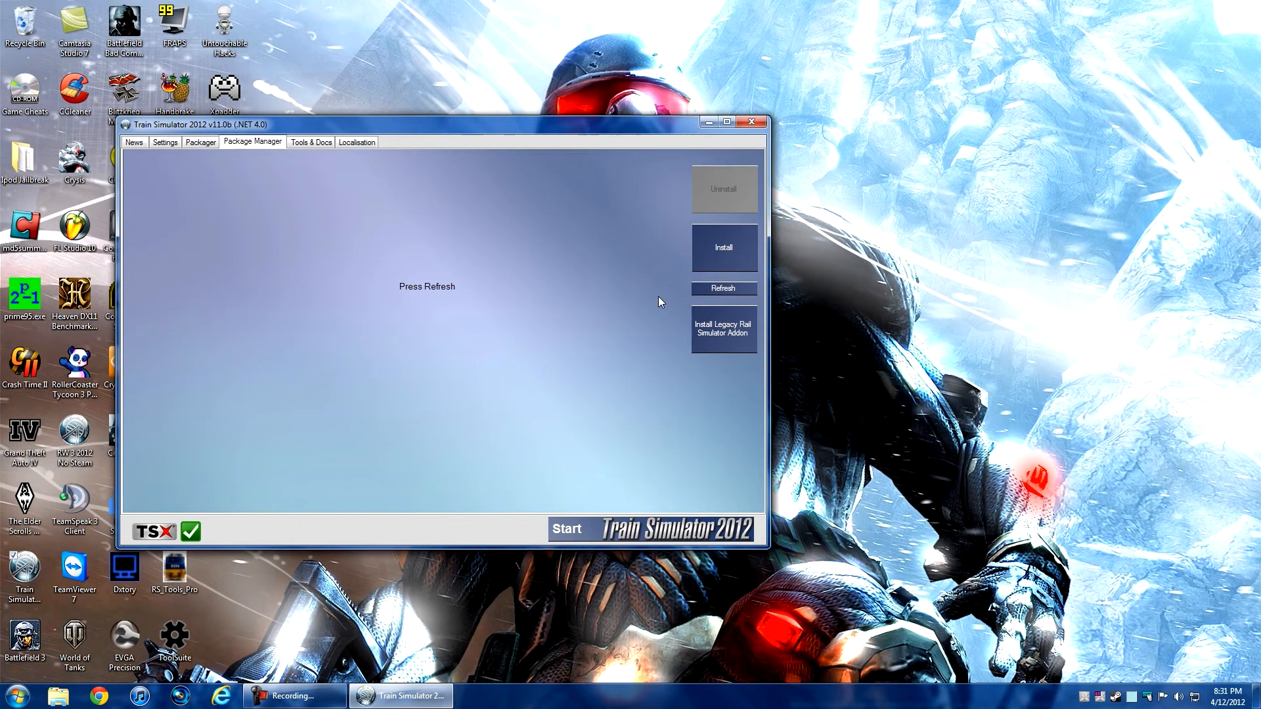
mouse_move(555, 130)
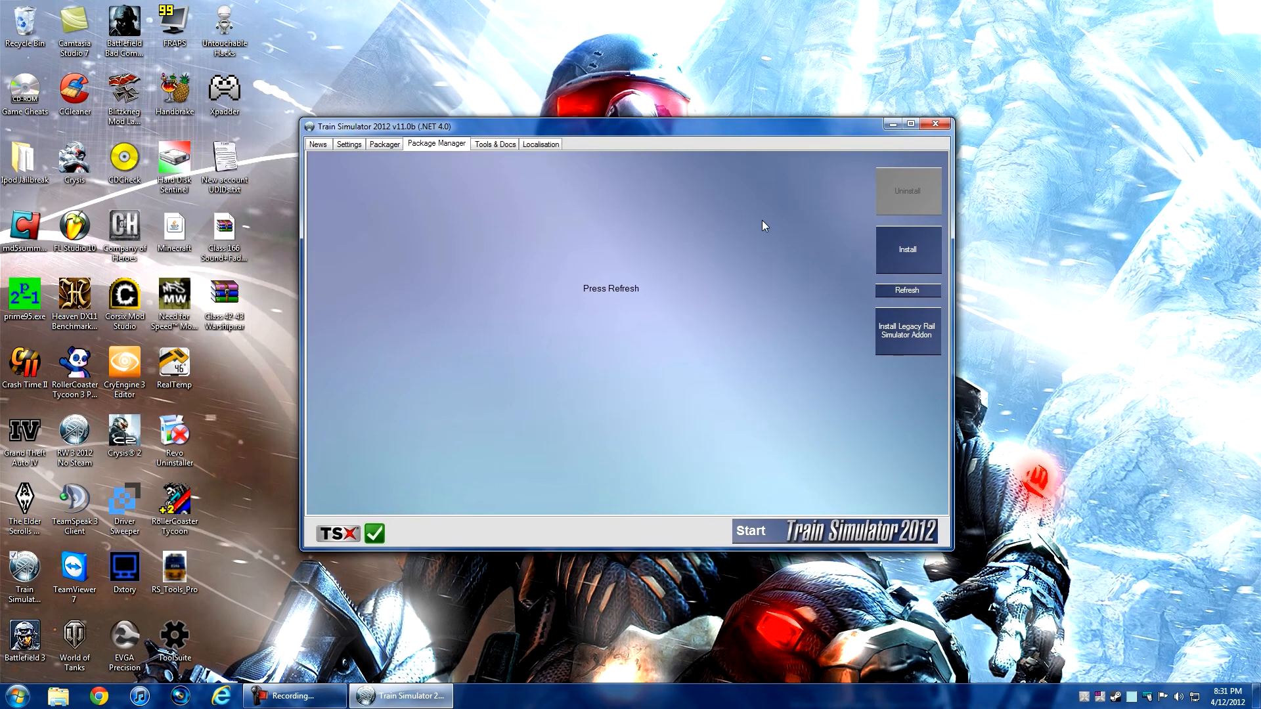
mouse_move(920, 247)
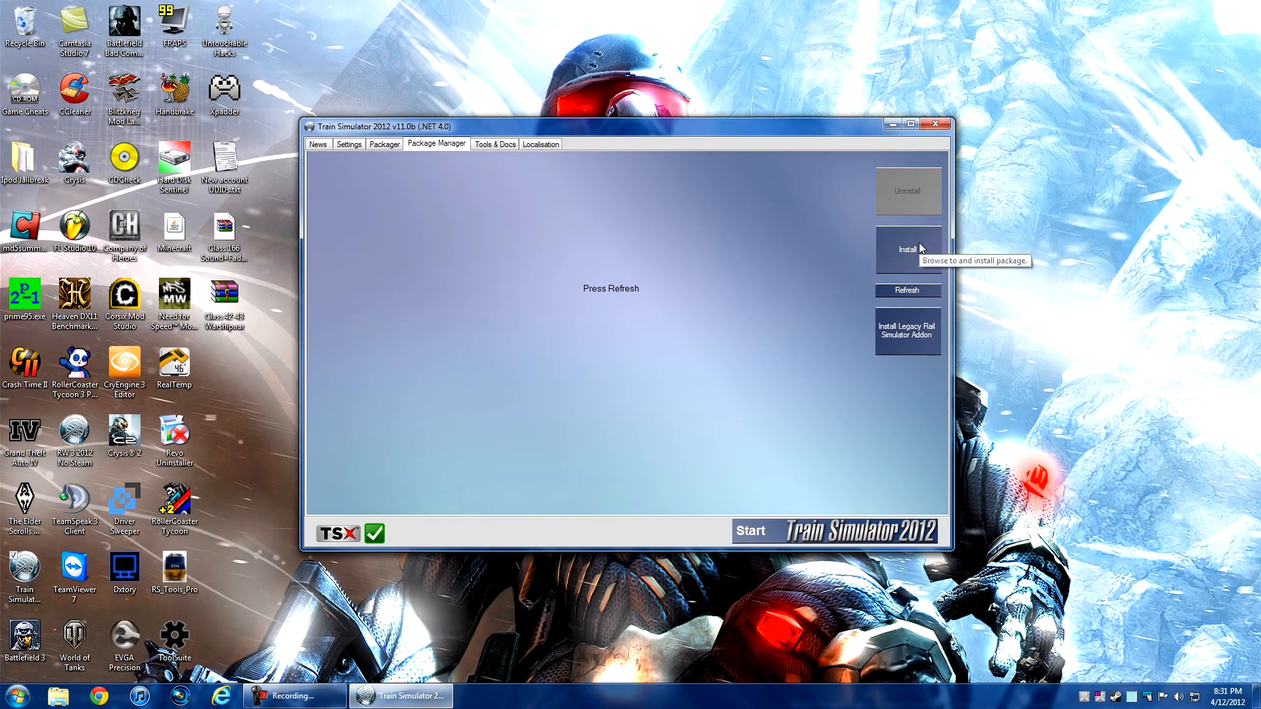
- Install Class 166 Sound+Fading Pack (Kuju).rwp from the Desktop via the Load Package dialog
left_click(908, 250)
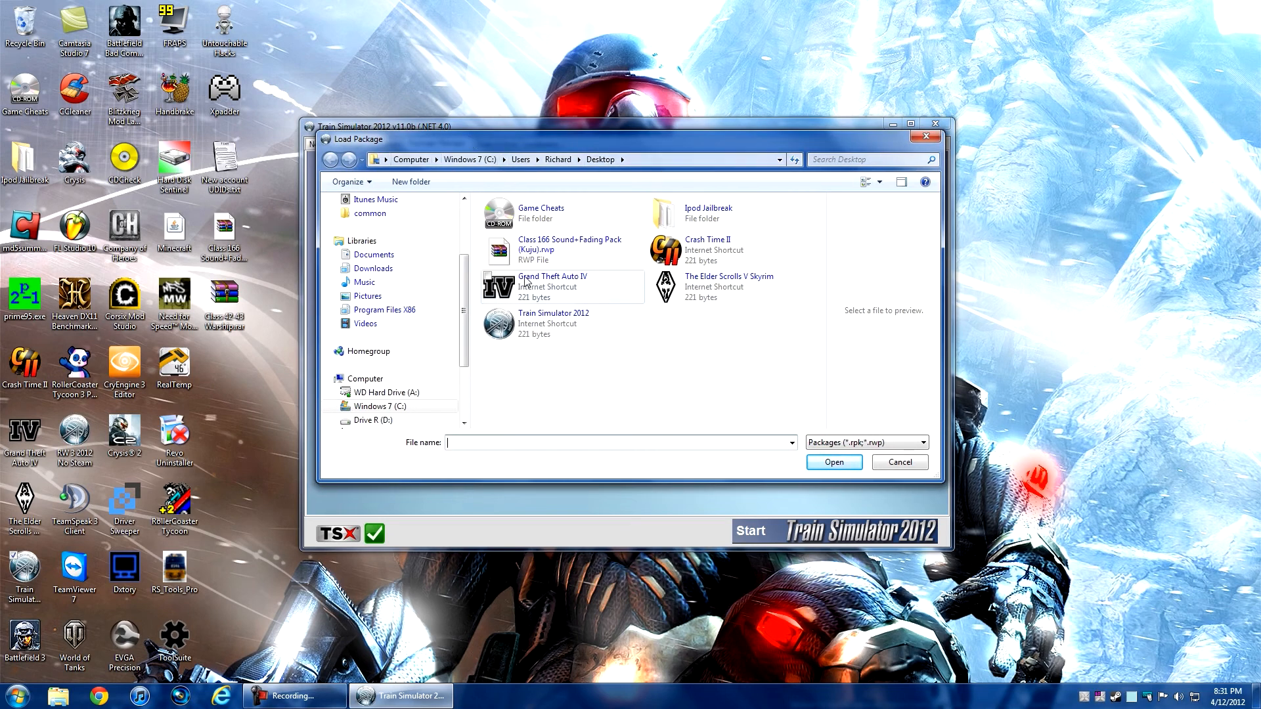
left_click(570, 250)
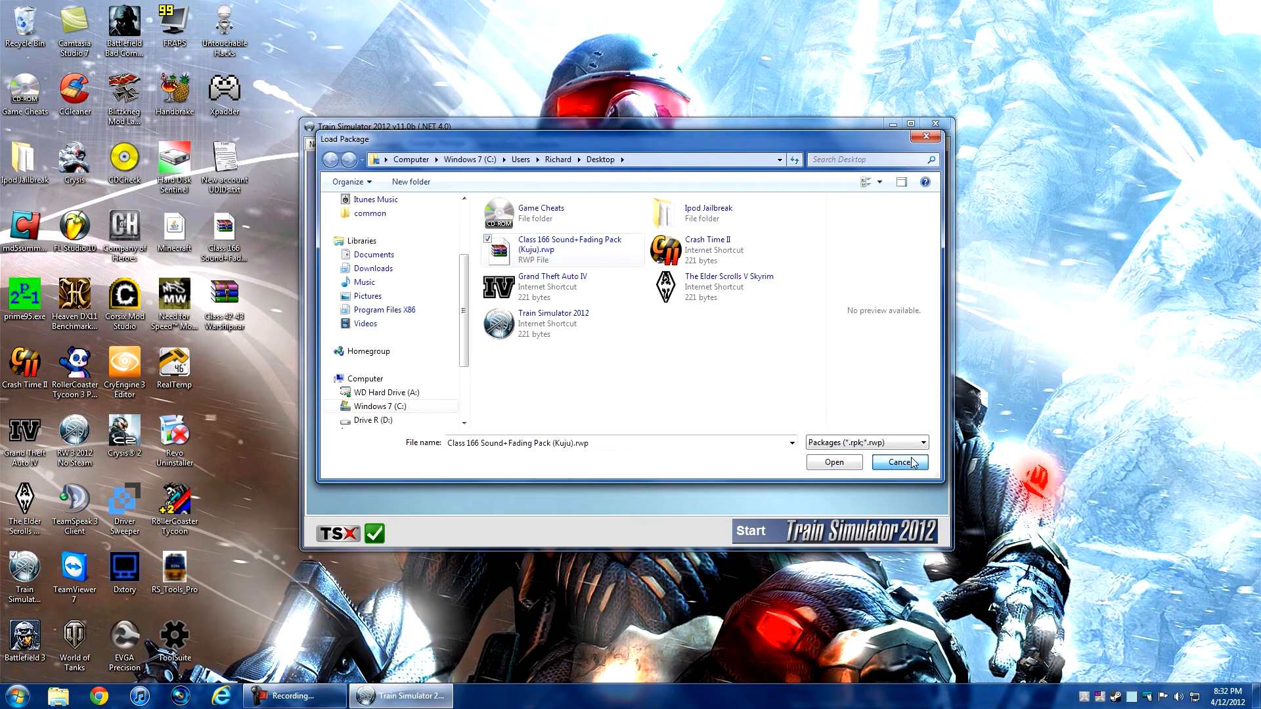
left_click(900, 463)
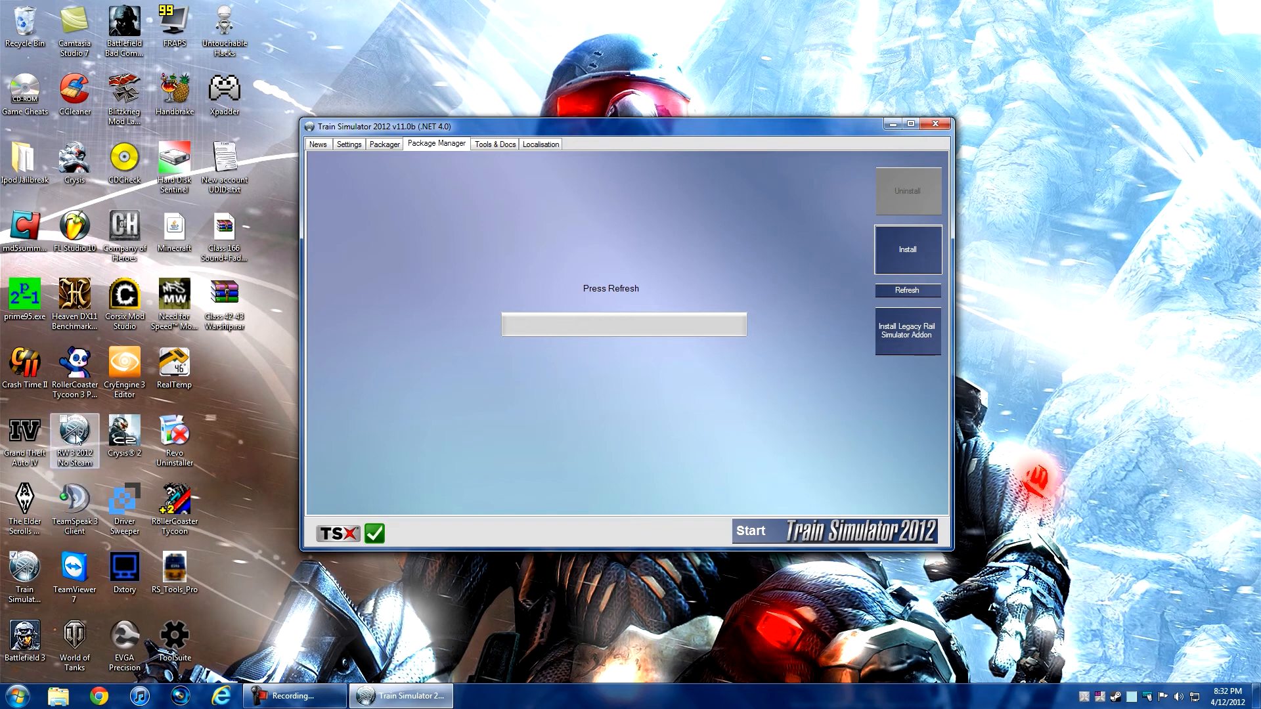
left_click(906, 290)
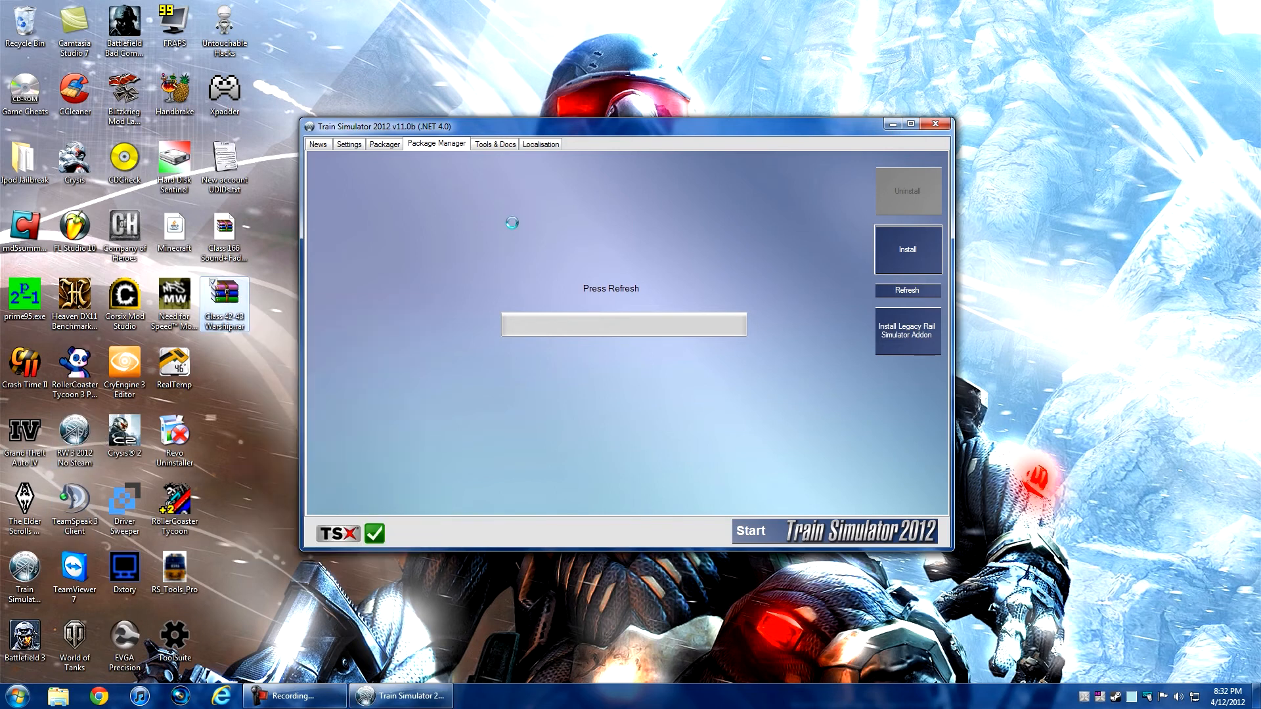
- Reopen the Warship archive and browse the C: drive into Program Files (x86)
double_click(224, 297)
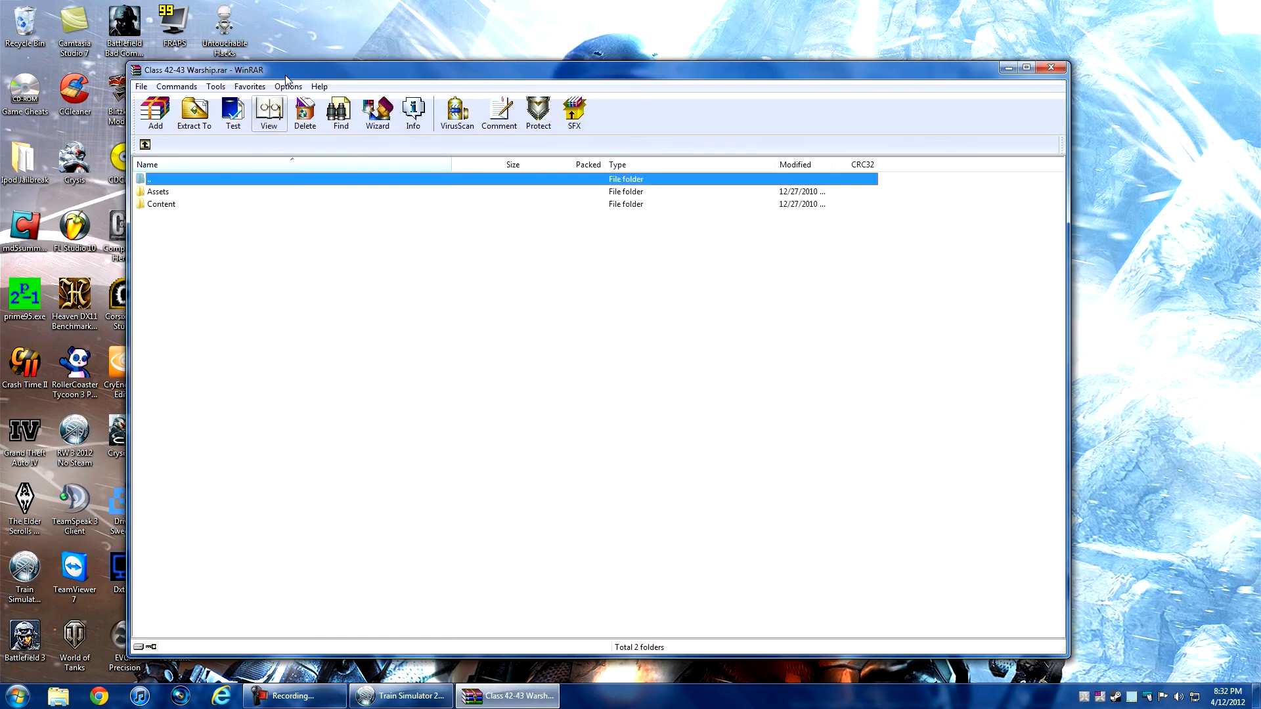
left_click(403, 696)
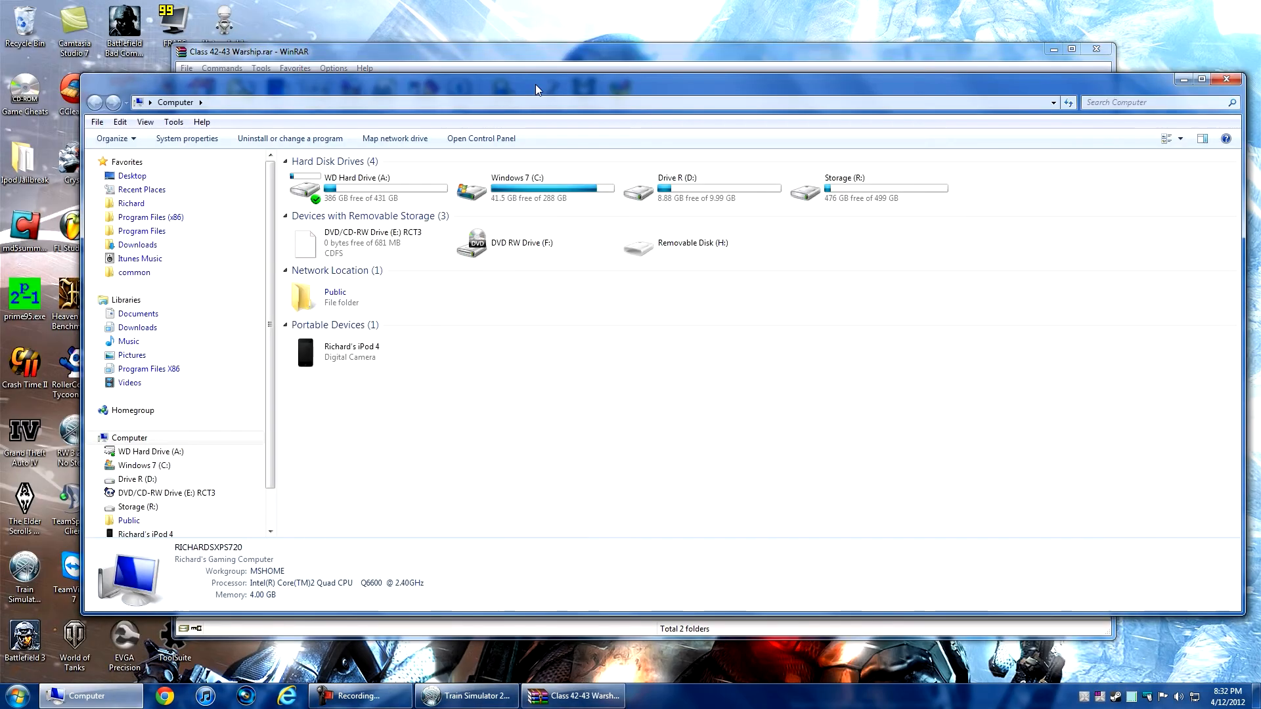
mouse_move(539, 189)
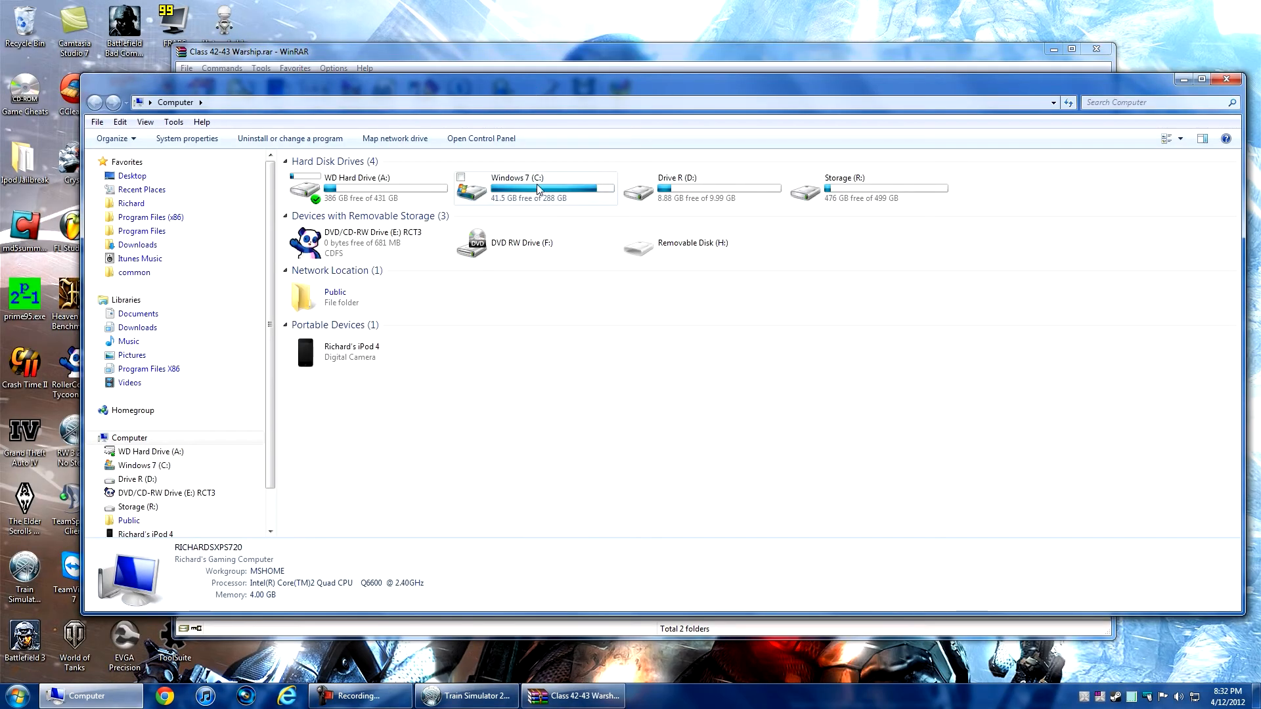
double_click(531, 187)
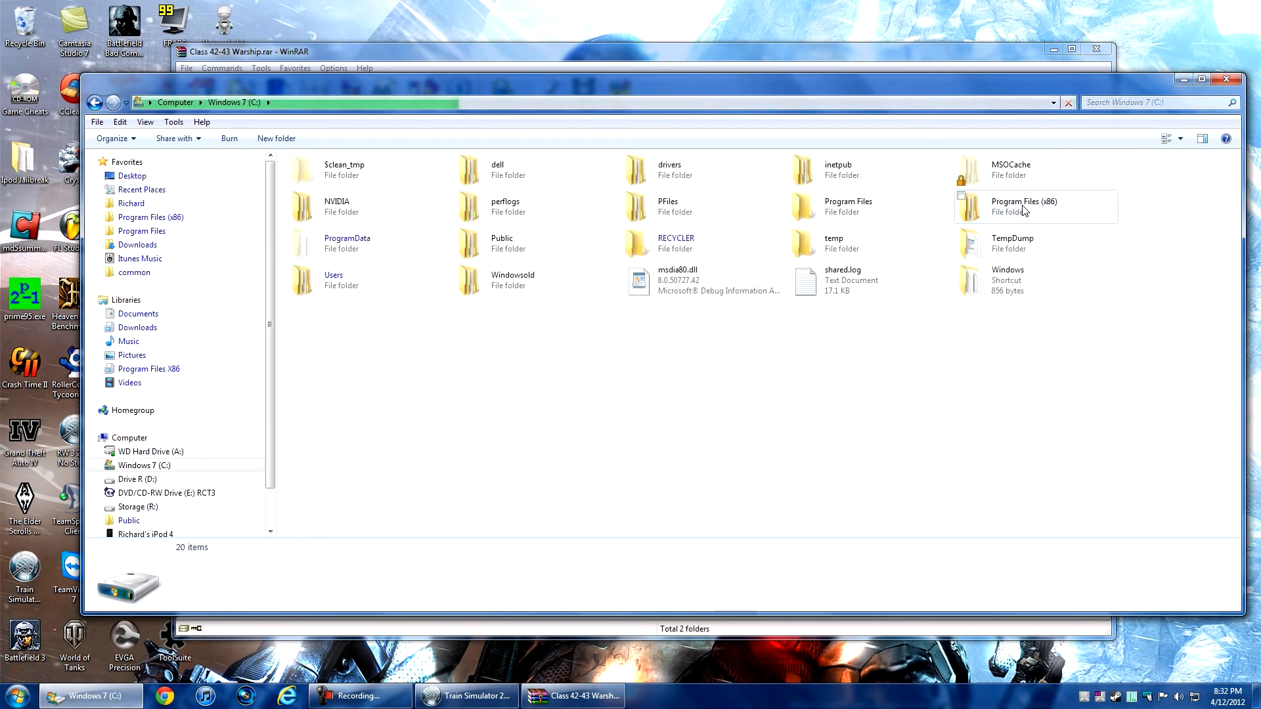
left_click(1025, 208)
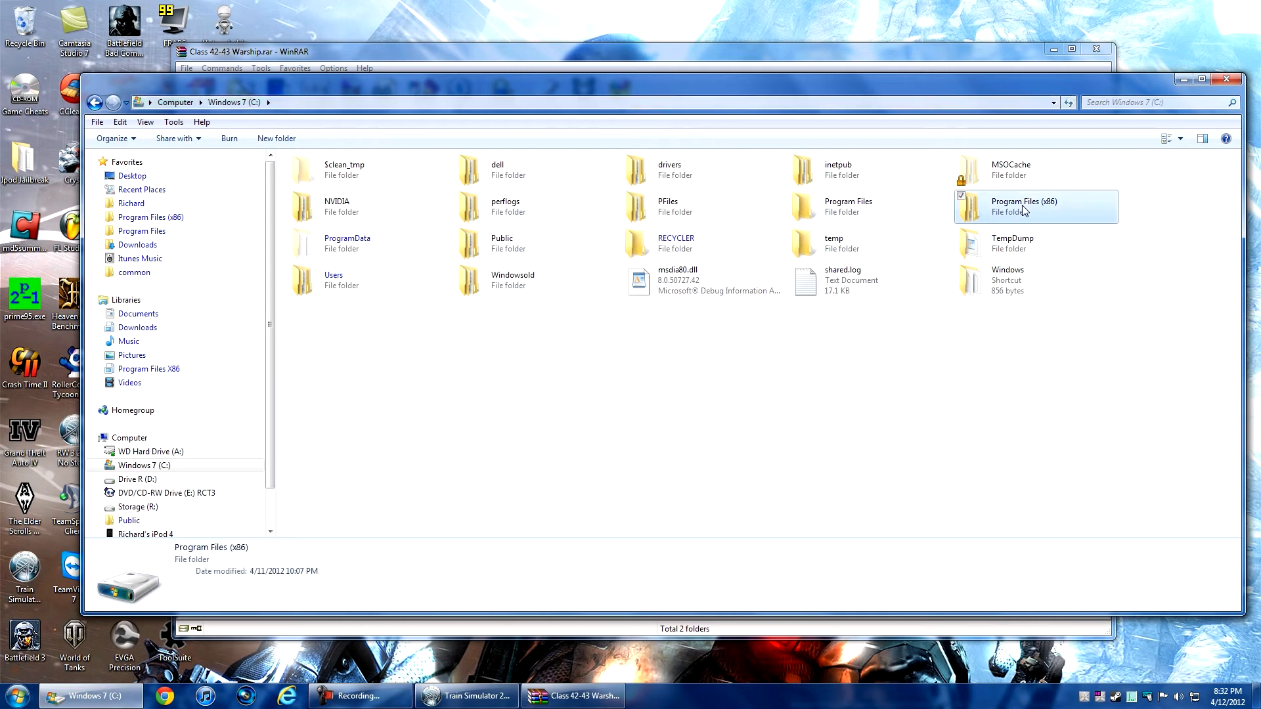
double_click(1025, 205)
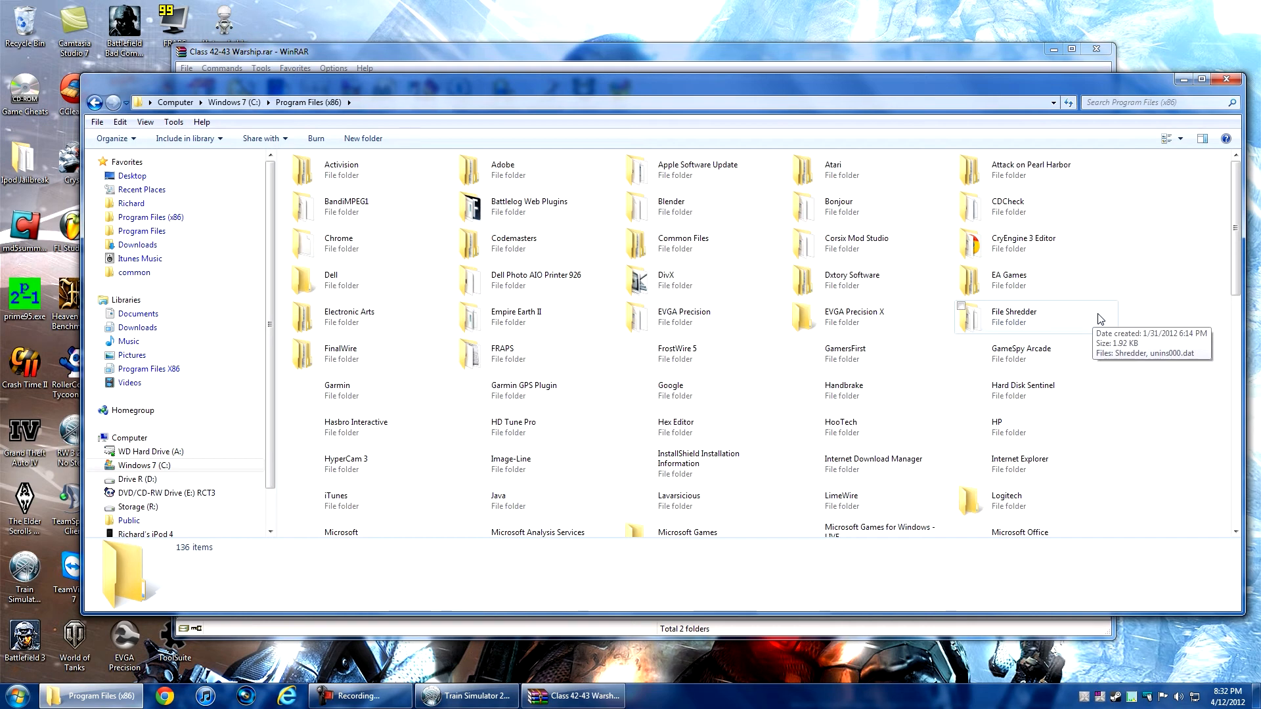
mouse_move(1169, 321)
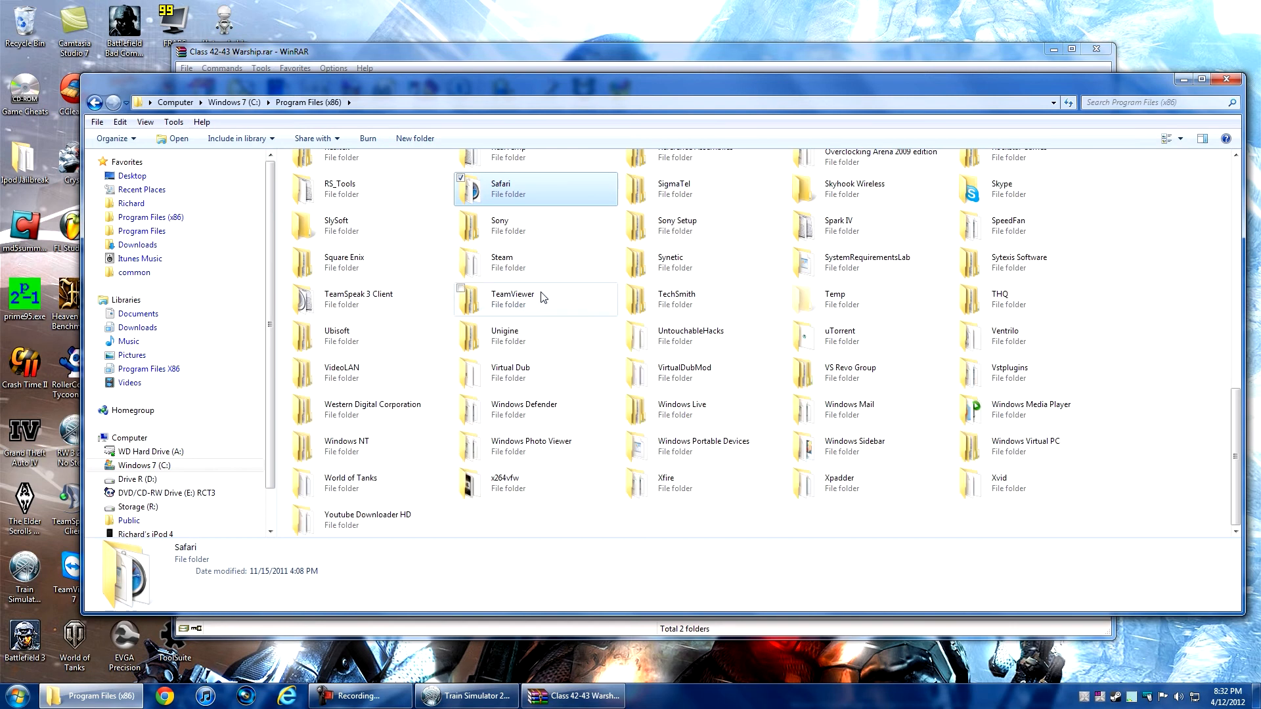
- Continue through Steam > SteamApps > common into the railworks game folder
double_click(501, 262)
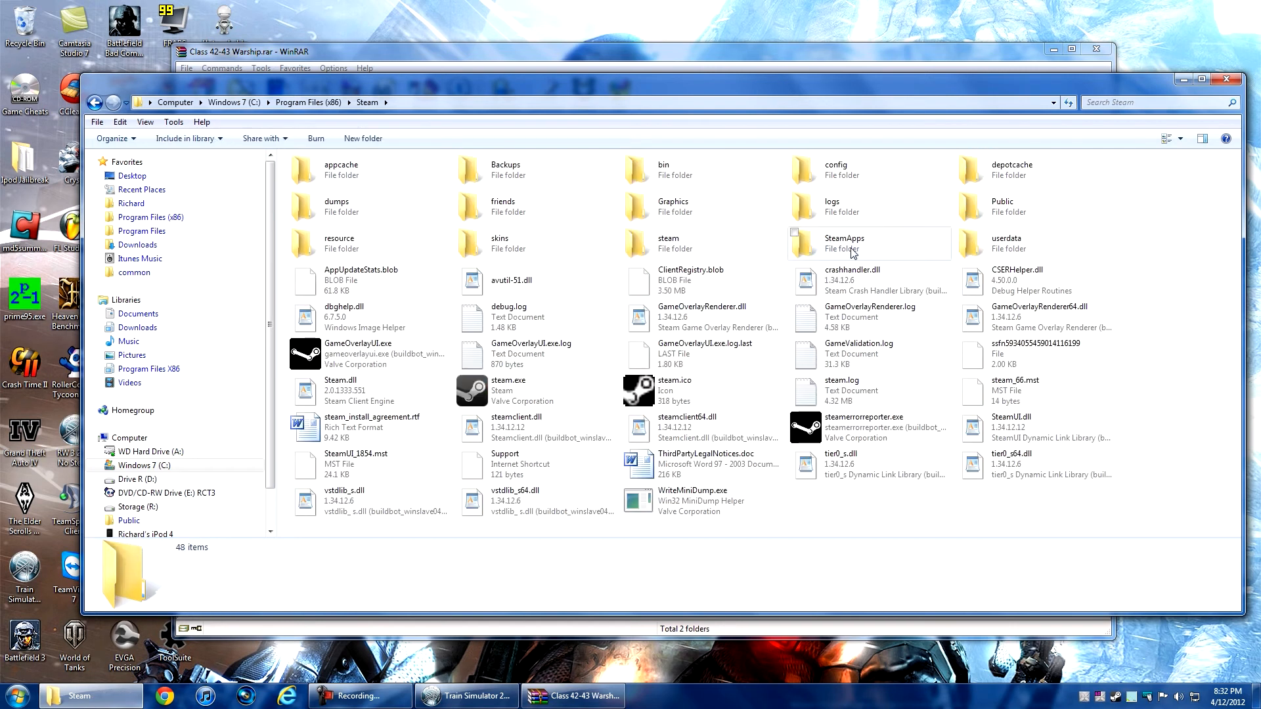
double_click(846, 243)
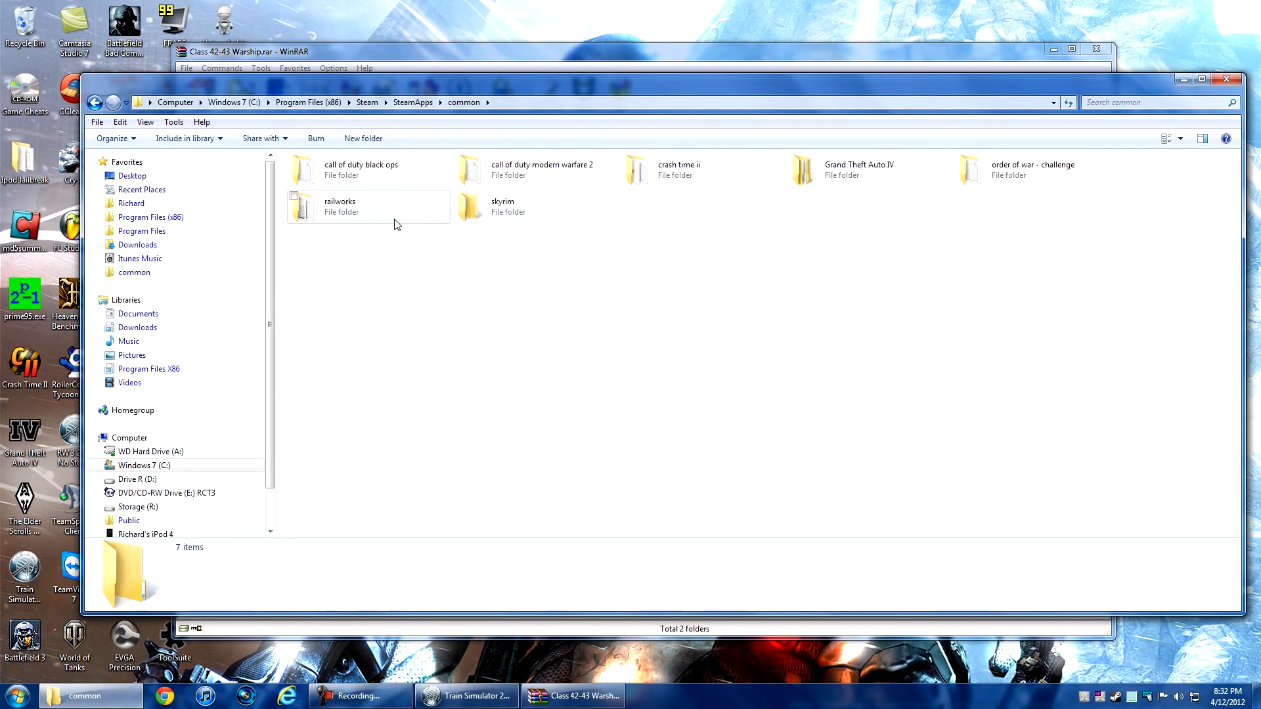
double_click(339, 205)
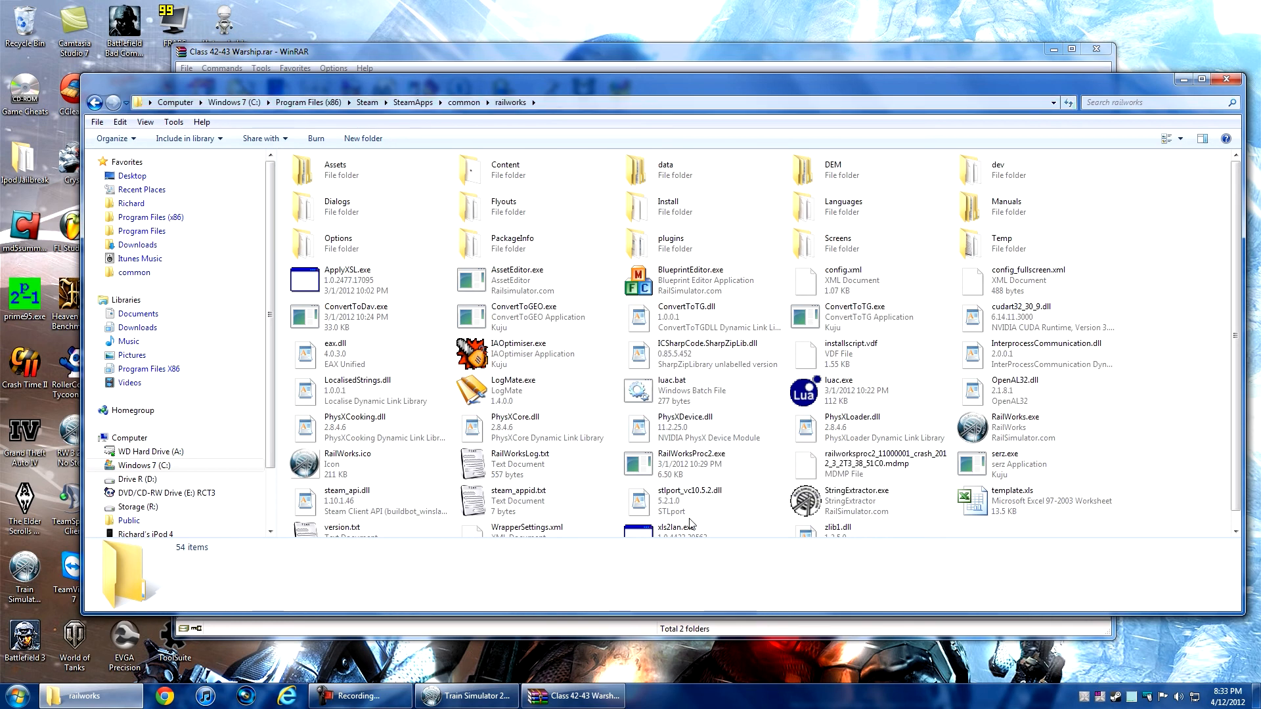
mouse_move(620, 408)
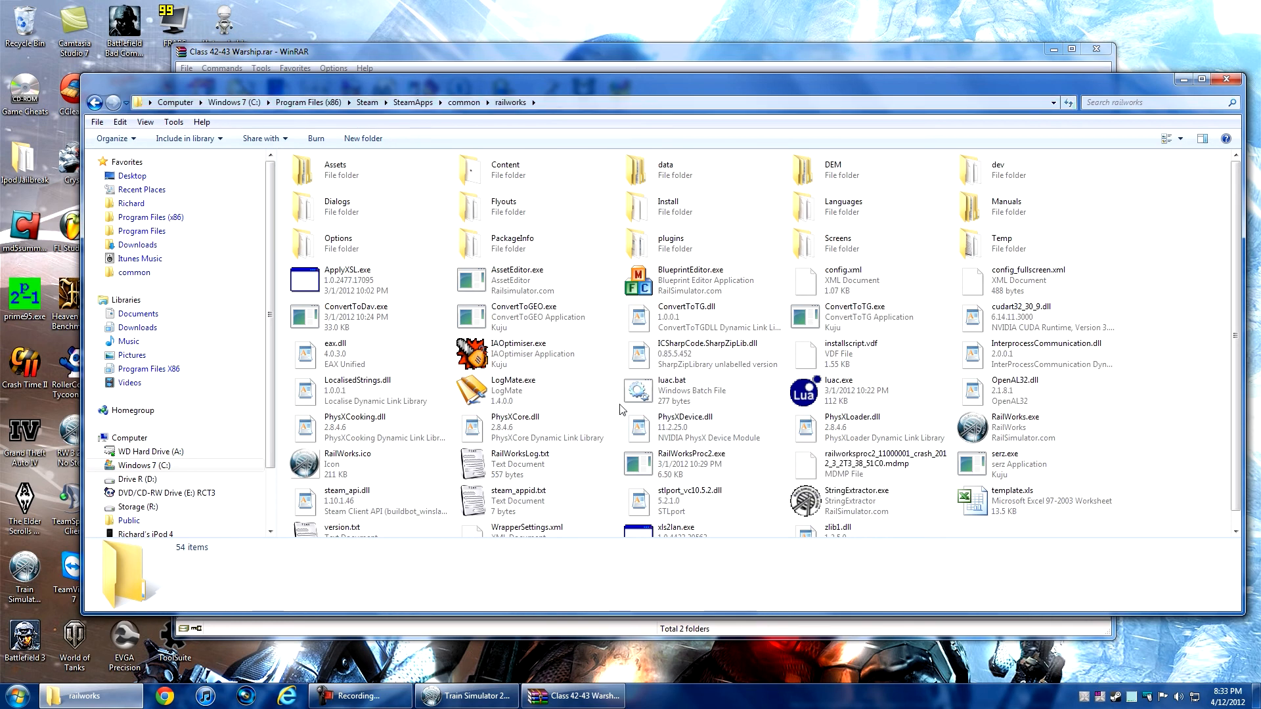
right_click(473, 696)
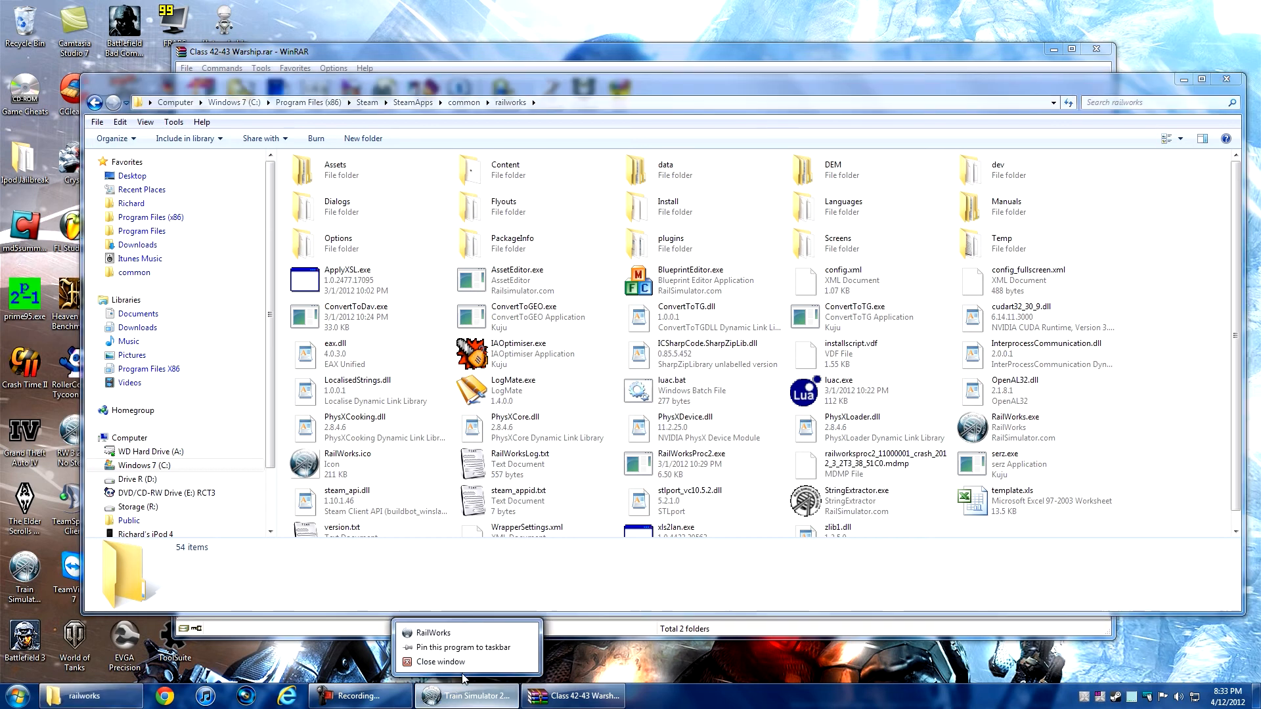
- Drag the archive's Assets and Content folders into railworks, then close the Explorer window
left_click(581, 697)
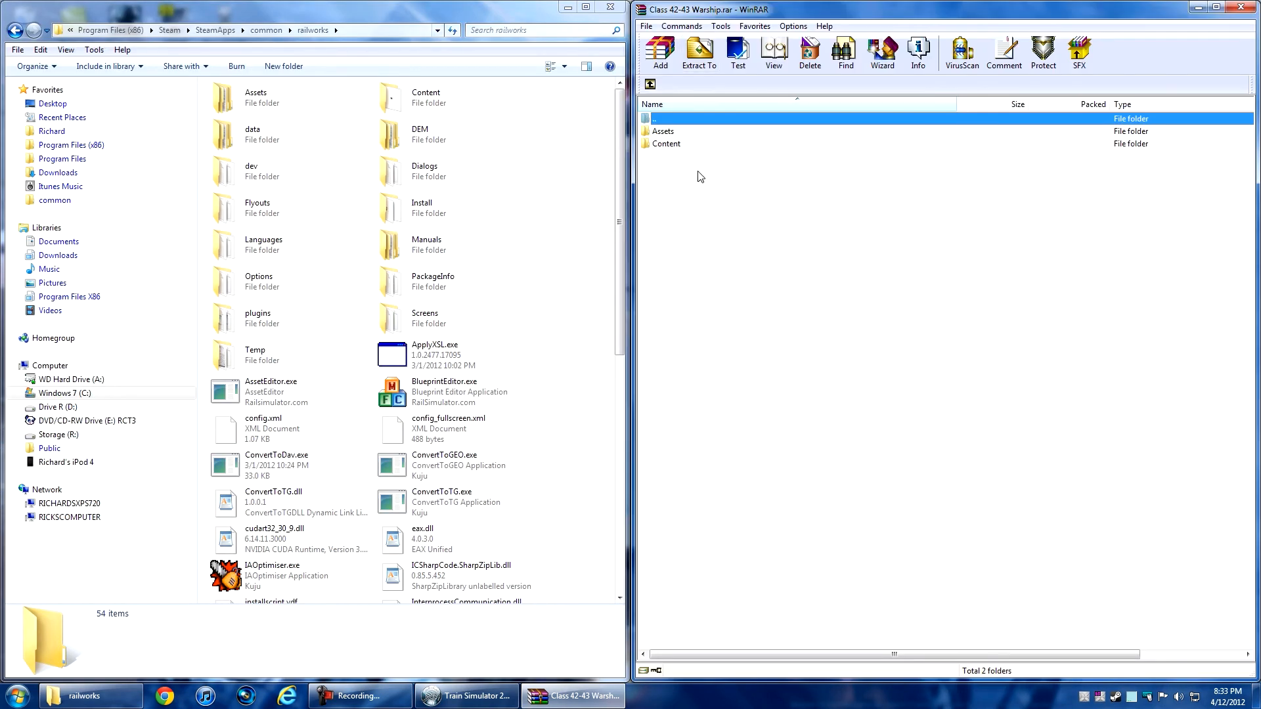
left_click(255, 97)
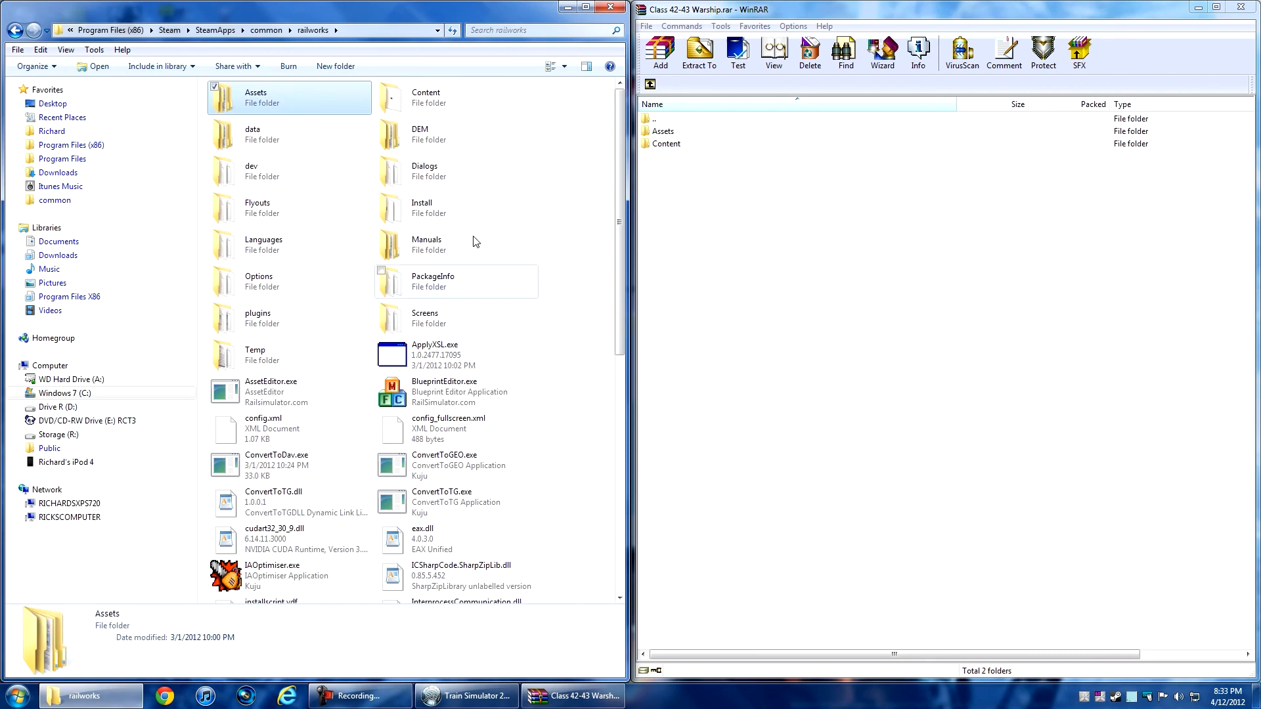
left_click(425, 97)
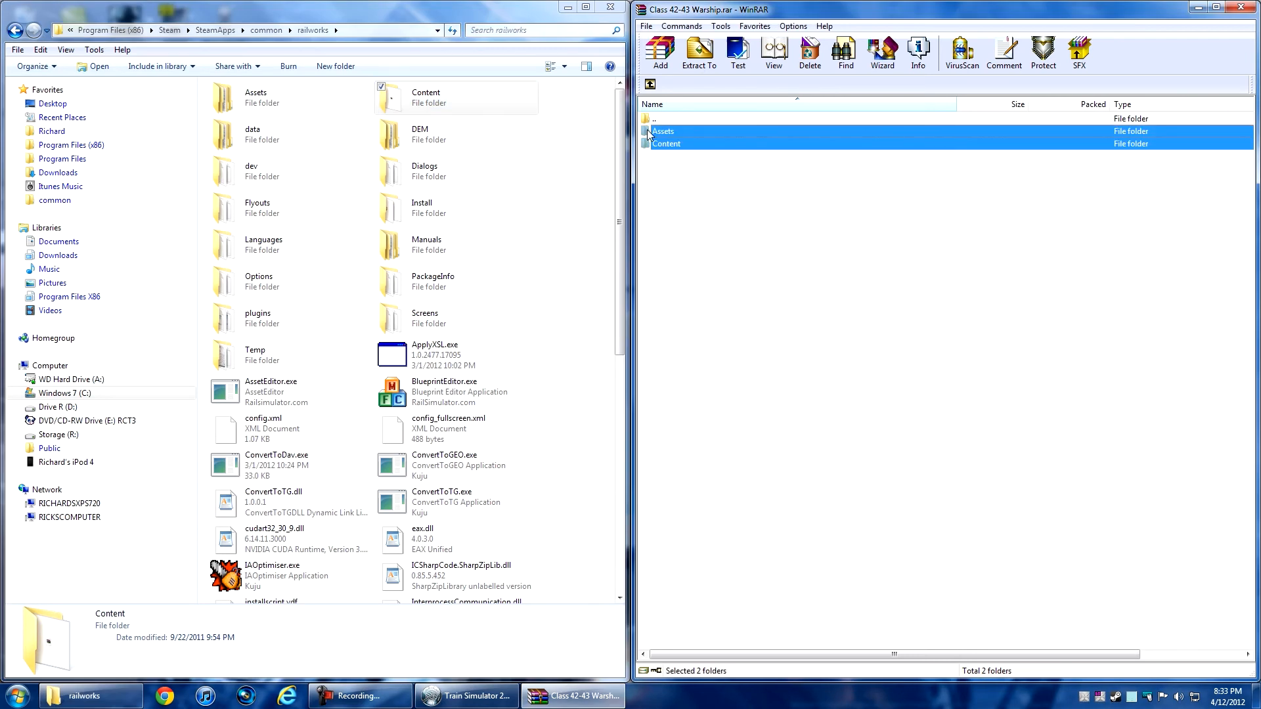
left_click(699, 51)
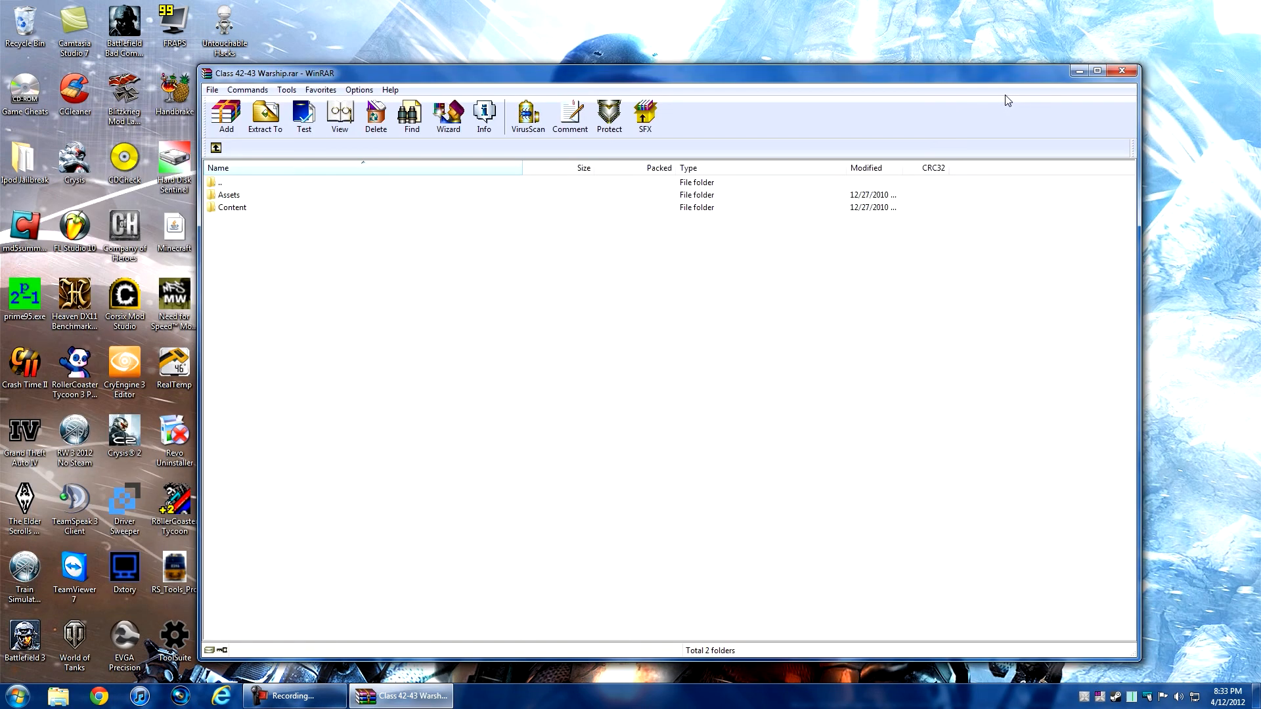
- Close the Warship archive and select the downloaded add-on files on the desktop
left_click(1122, 71)
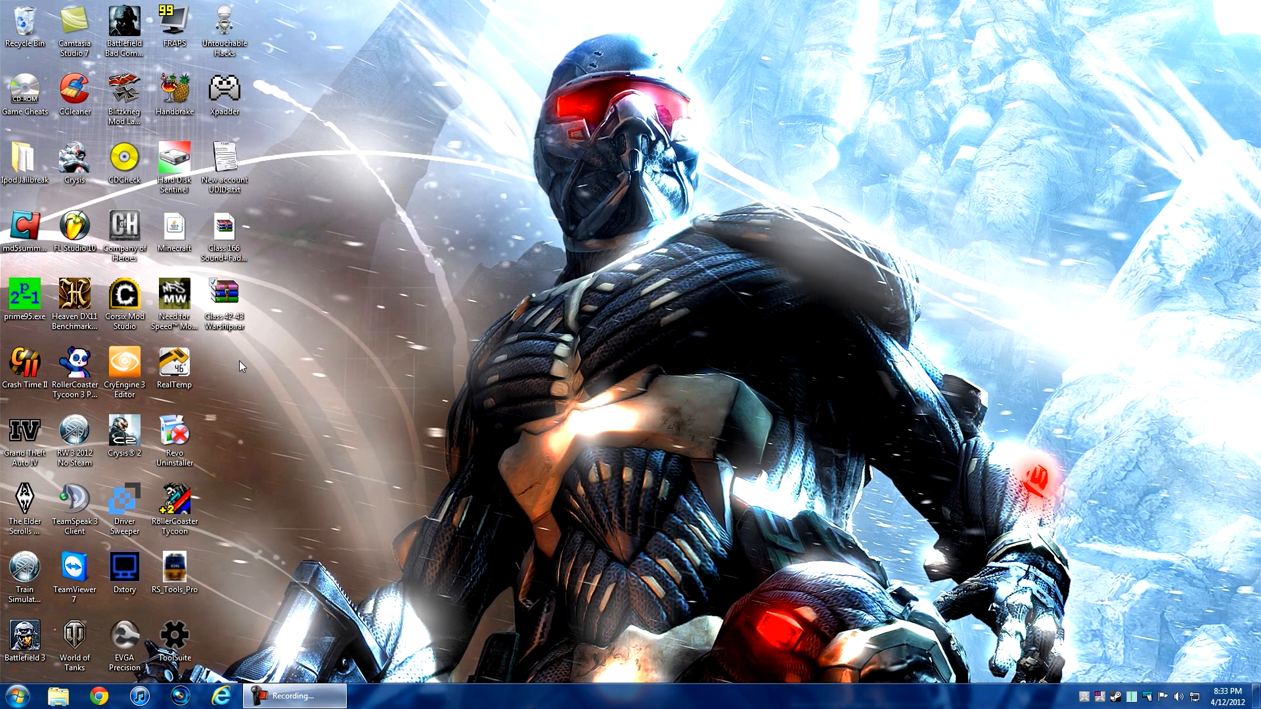
left_click(223, 229)
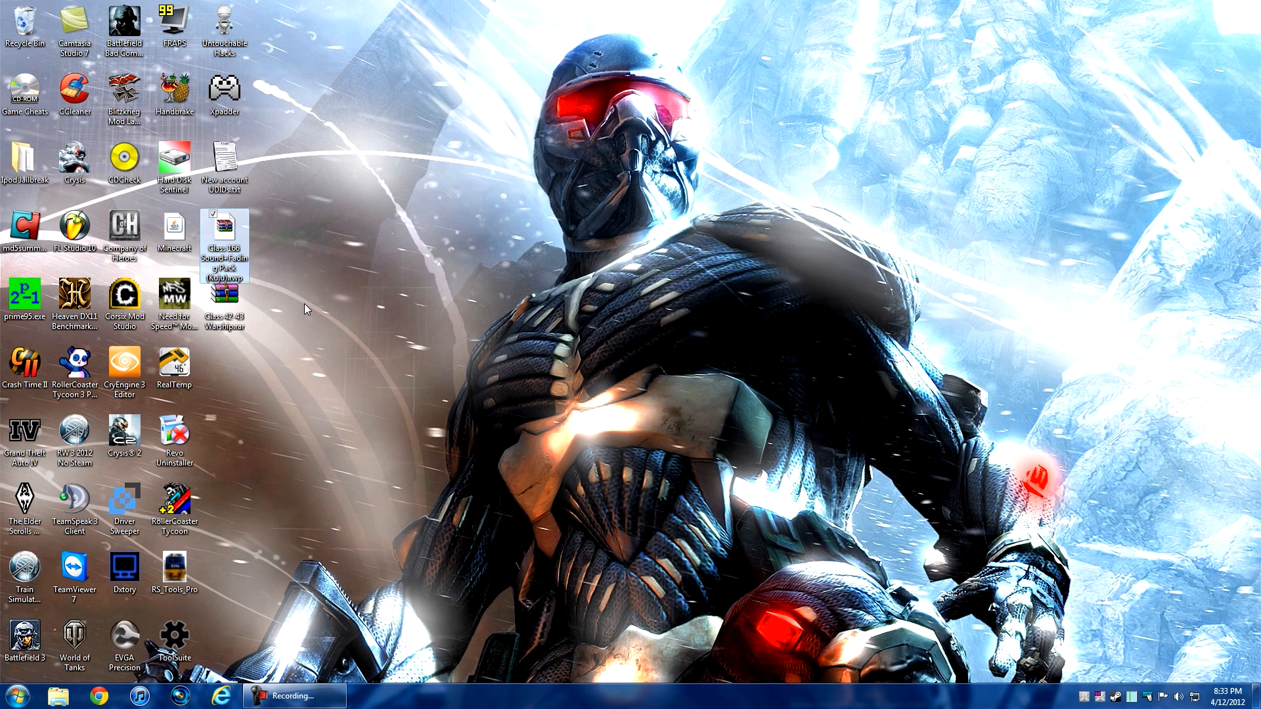
left_click(223, 303)
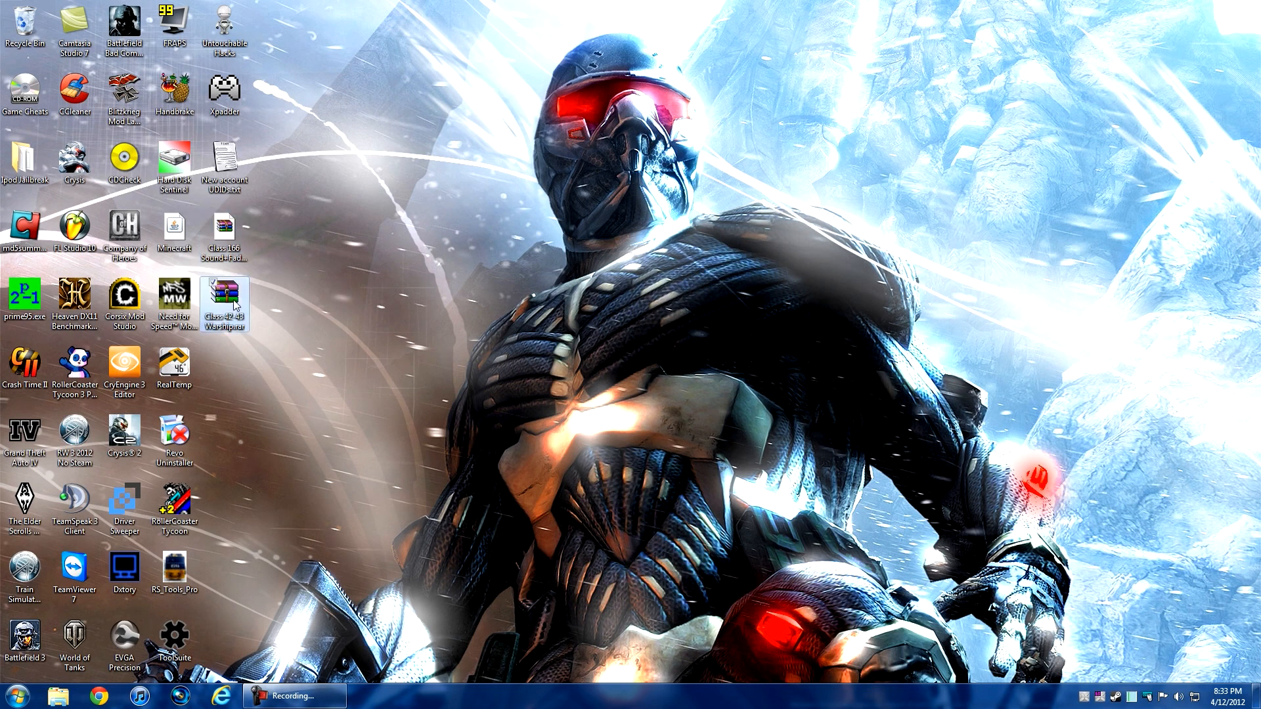
mouse_move(260, 308)
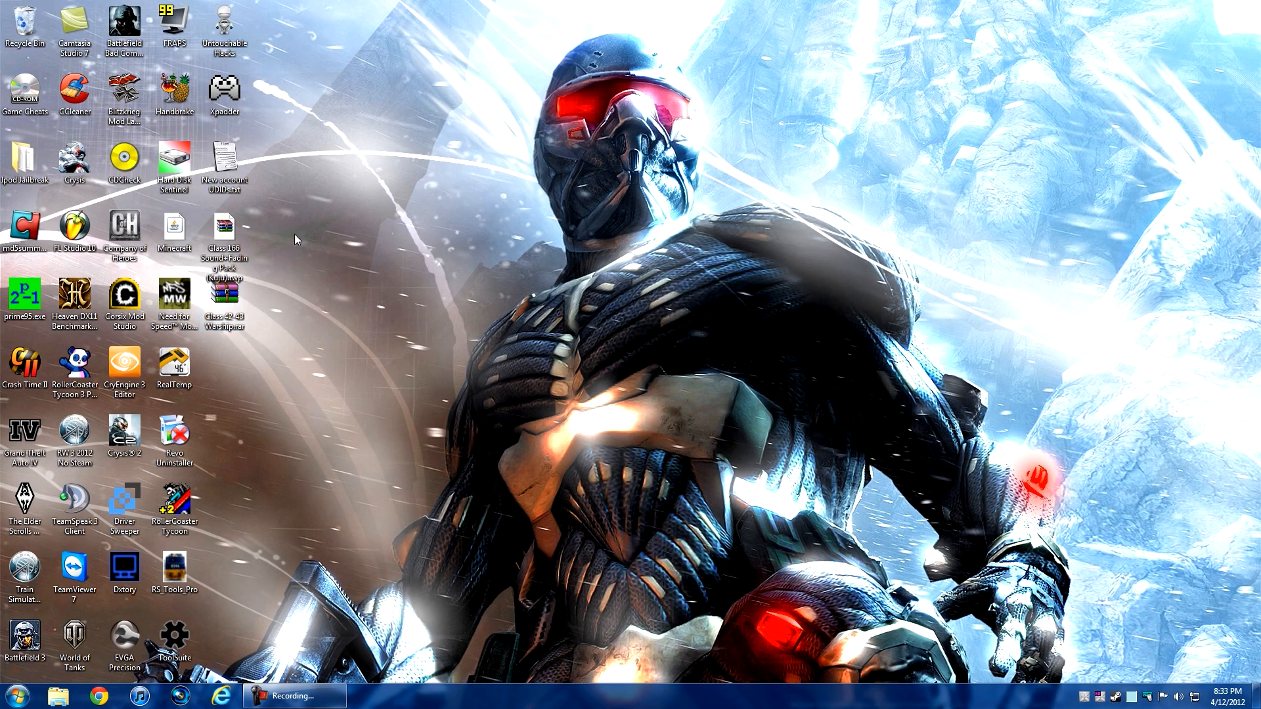
left_click(223, 230)
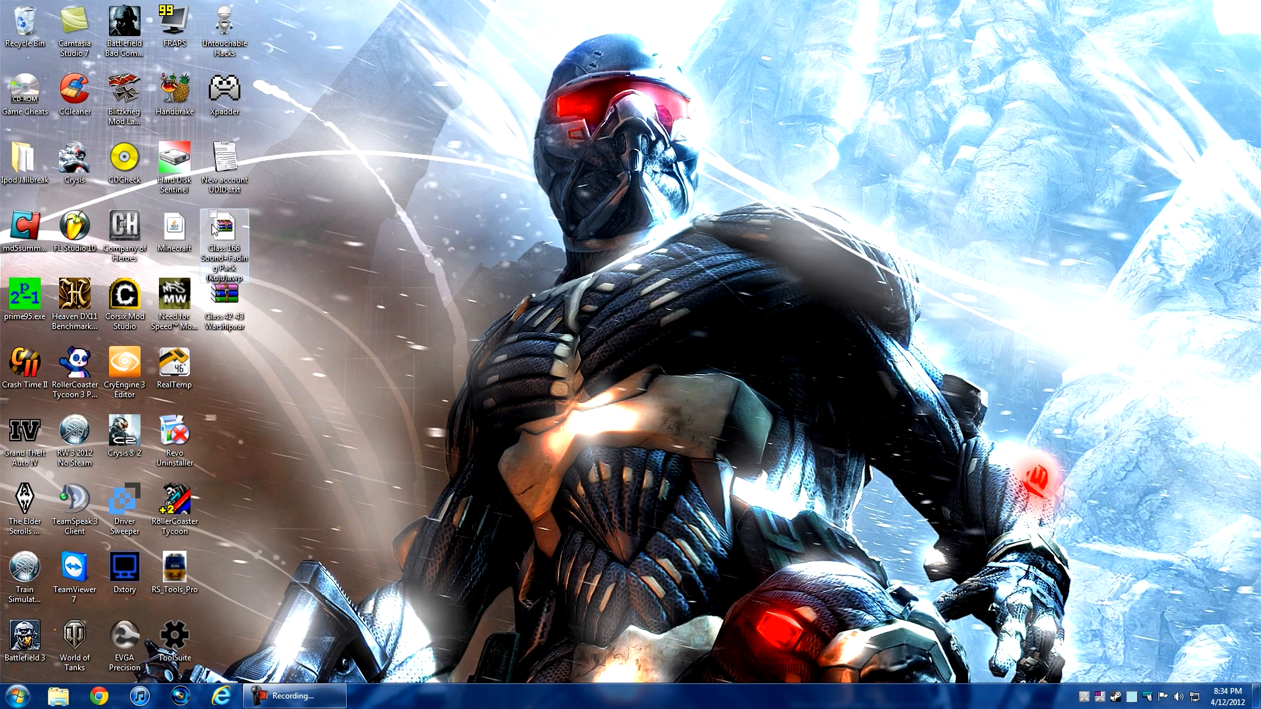
- Open Class 166 Sound+Fading Pack (Kuju).rwp in WinRAR to see its Assets, Content and Manuals folders
double_click(223, 238)
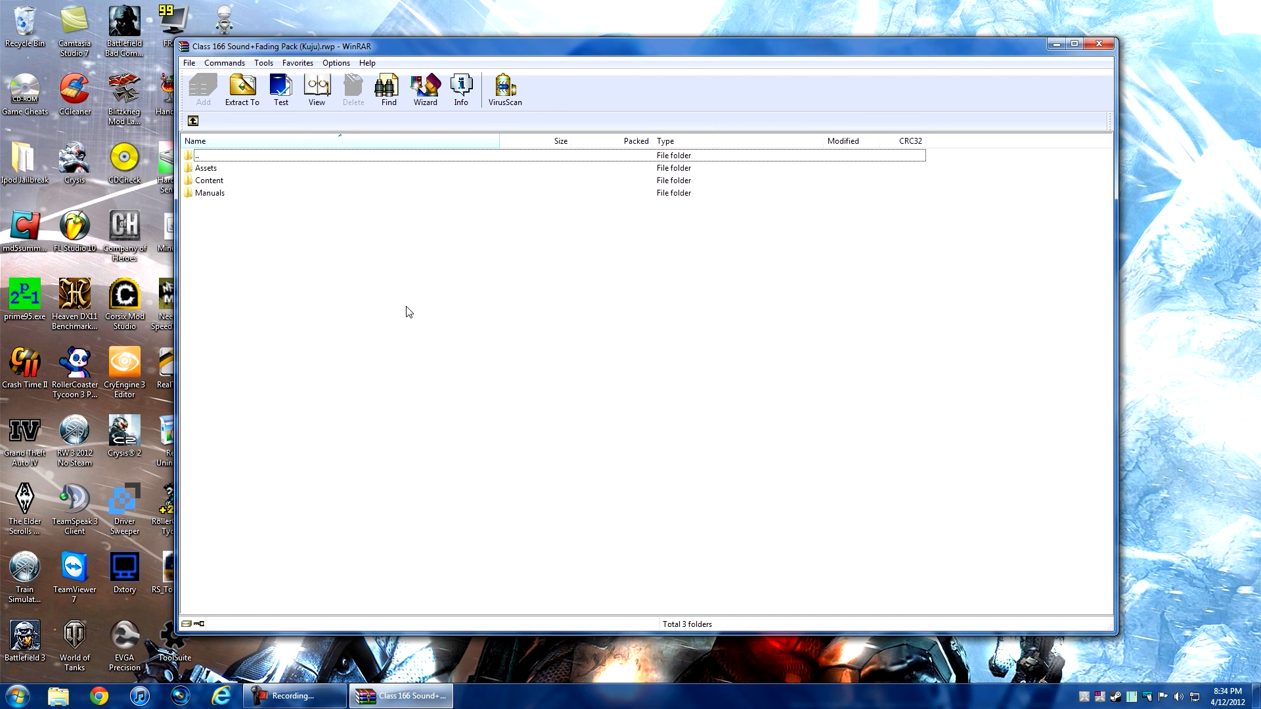
mouse_move(1092, 62)
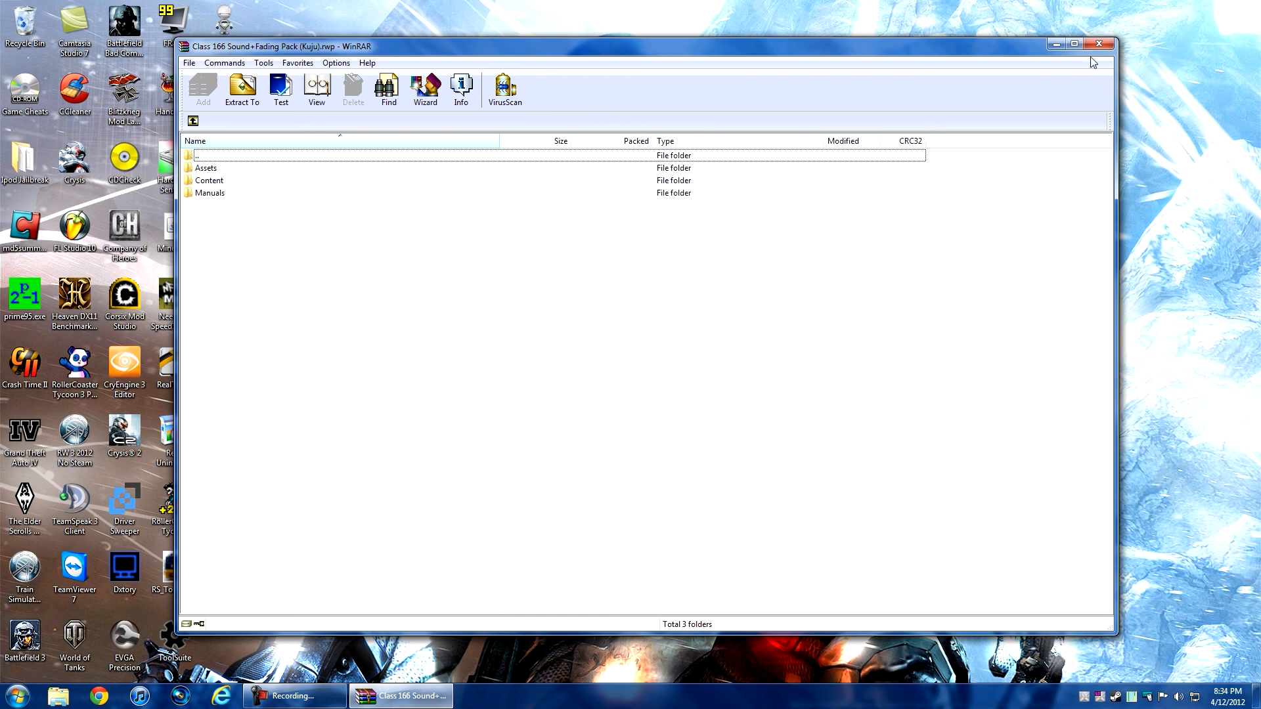
- Close the Class 166 sound pack archive, leaving the desktop showing
left_click(1101, 43)
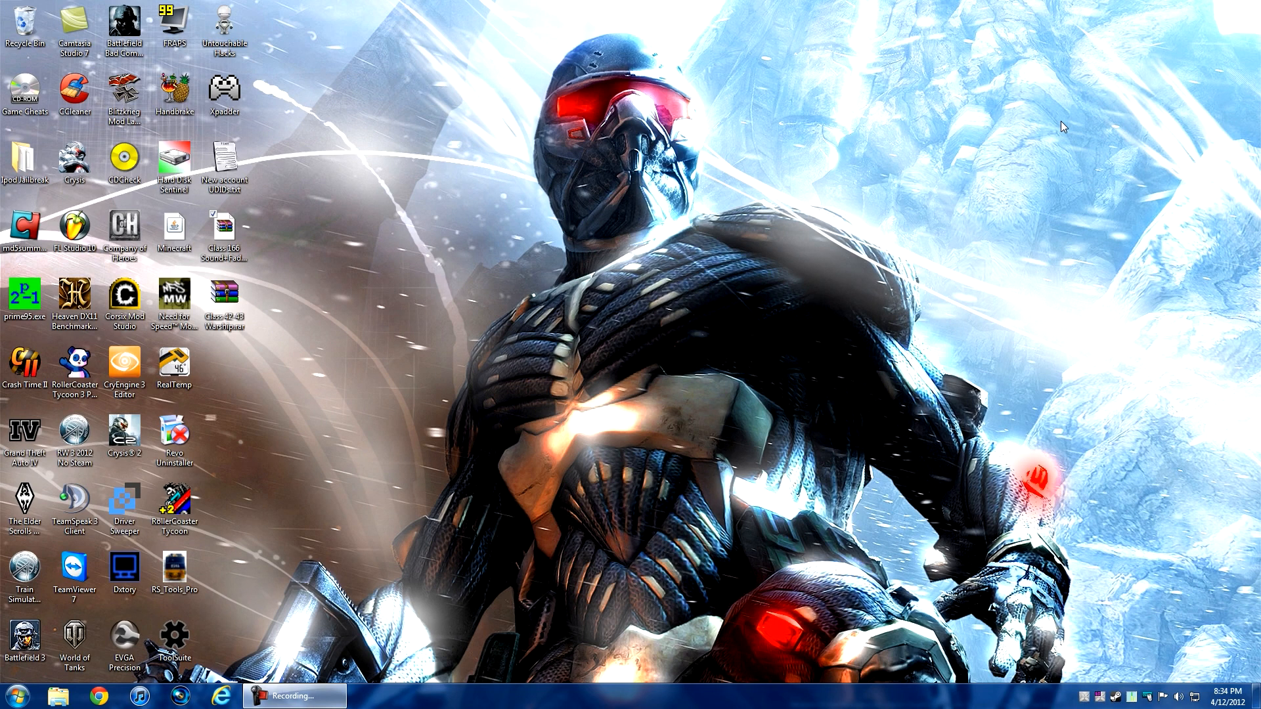
mouse_move(573, 473)
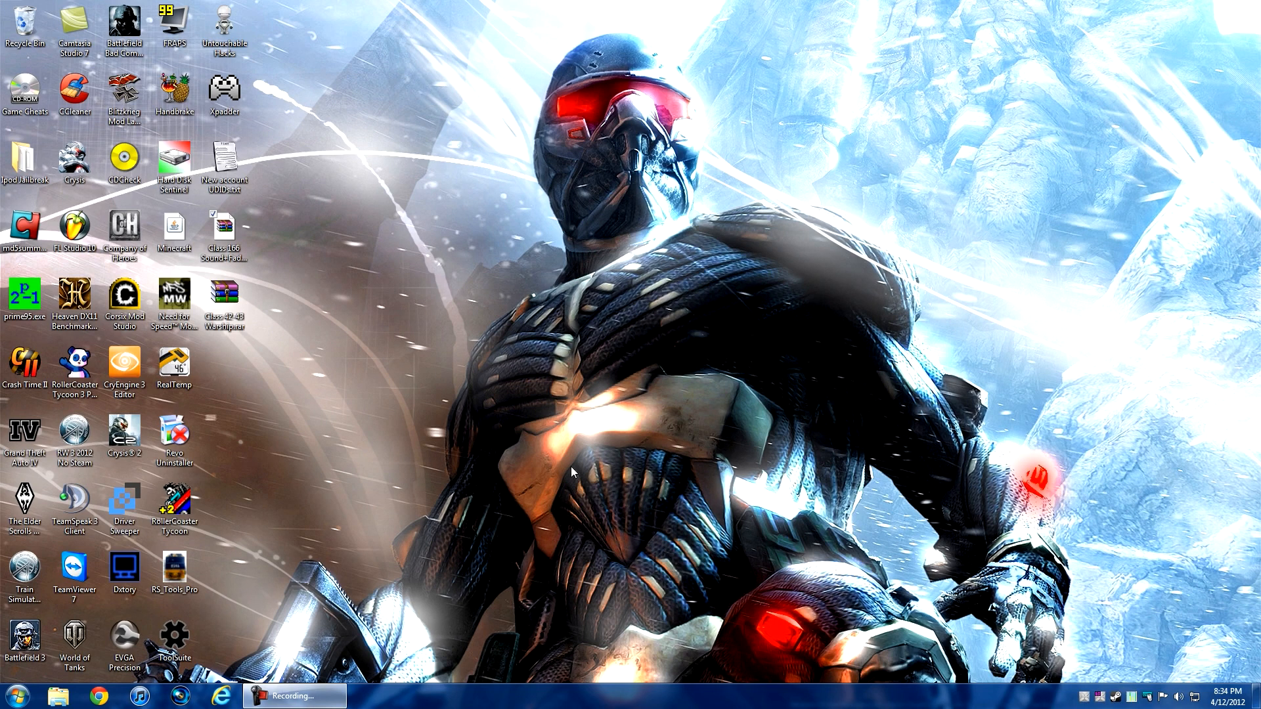
mouse_move(581, 462)
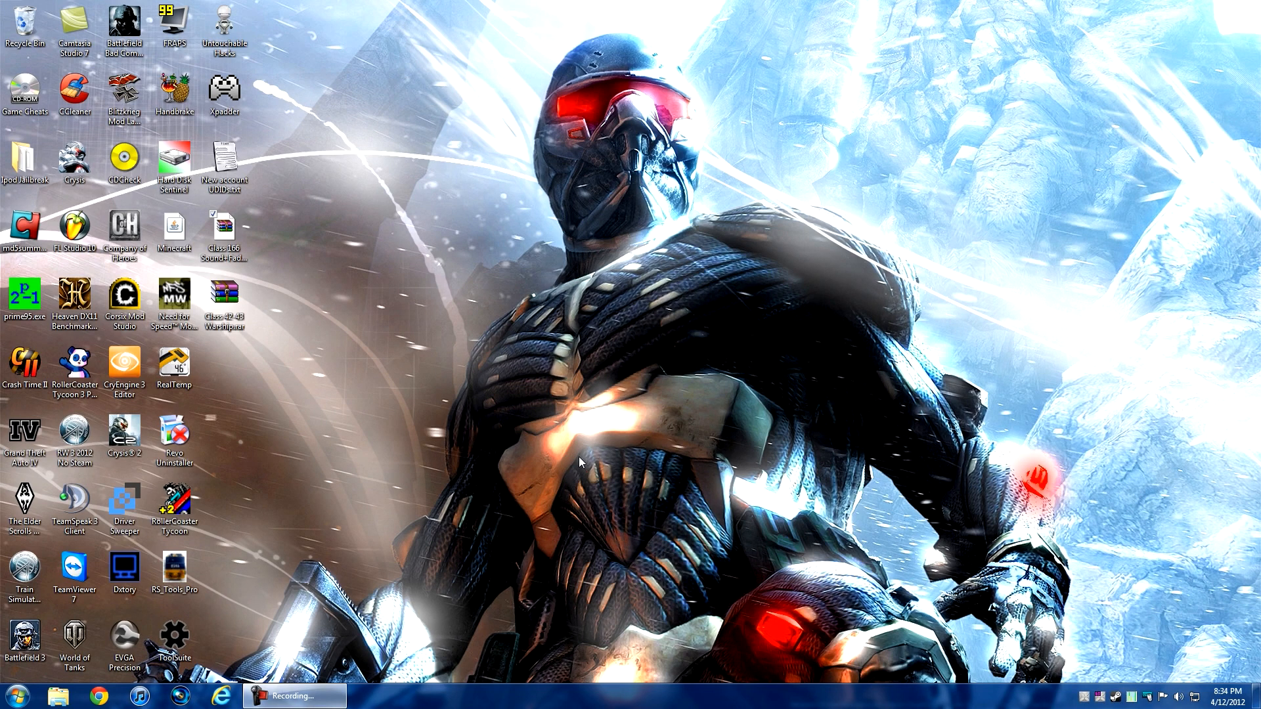